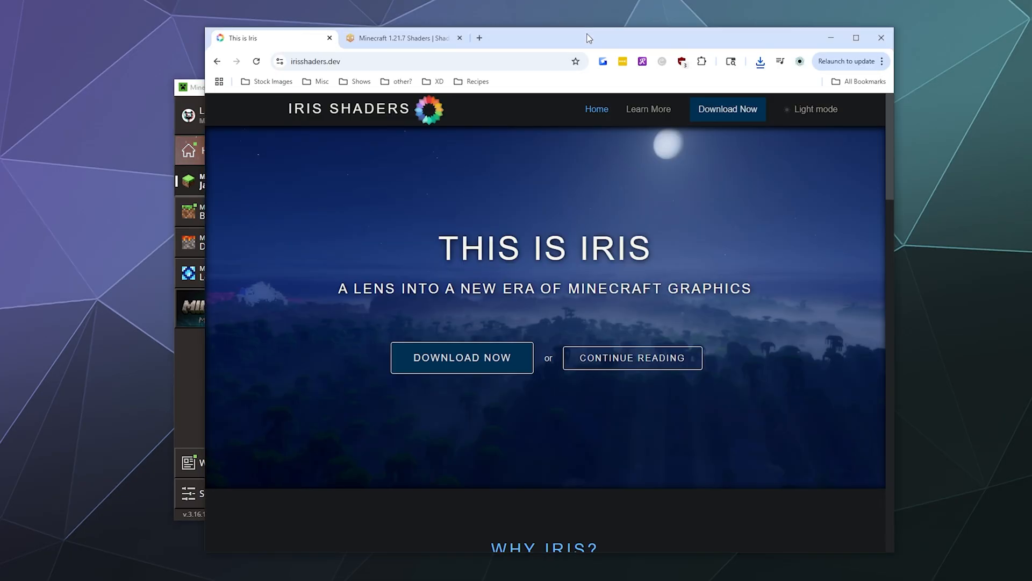
mouse_move(352, 128)
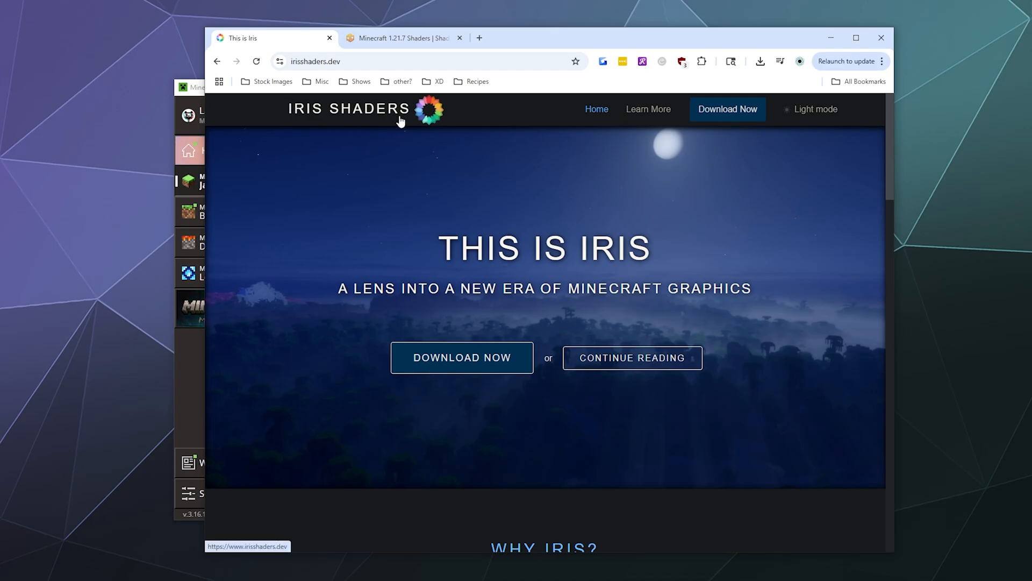
mouse_move(348, 269)
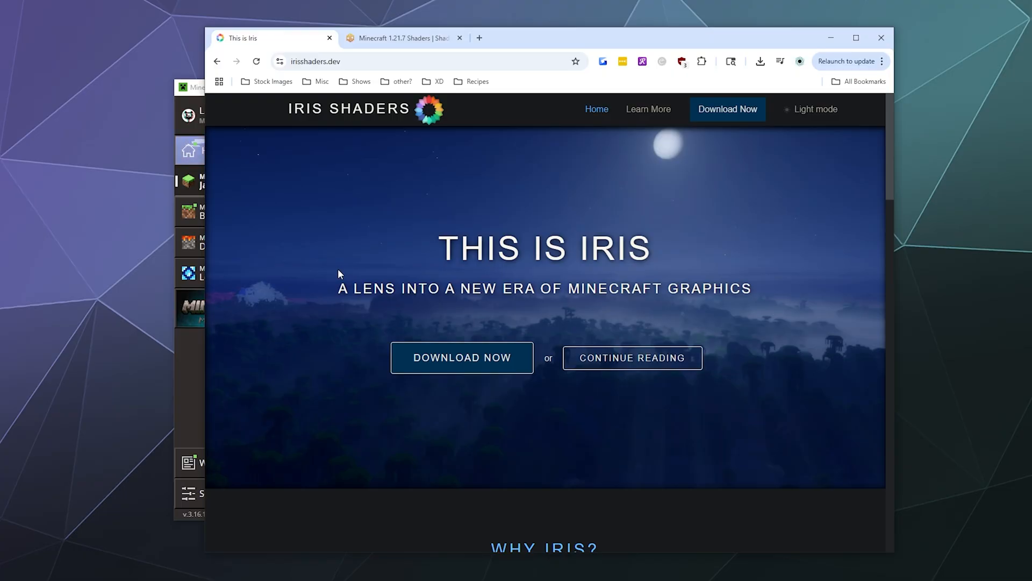
mouse_move(441, 333)
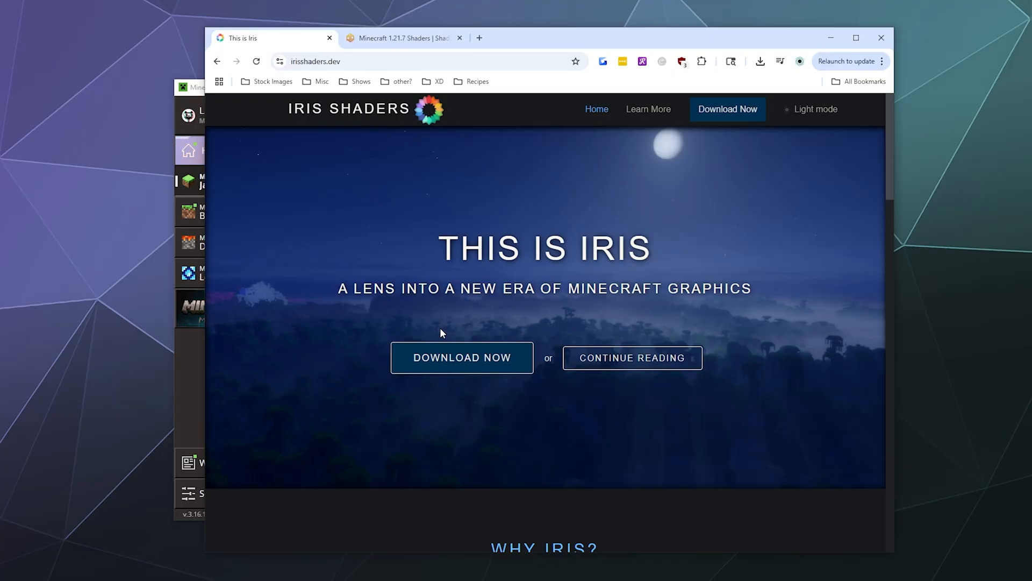
Step: Download the Iris 3.2.1 universal jar and save it into July Drivers > Minecraft 1.21.7
left_click(461, 357)
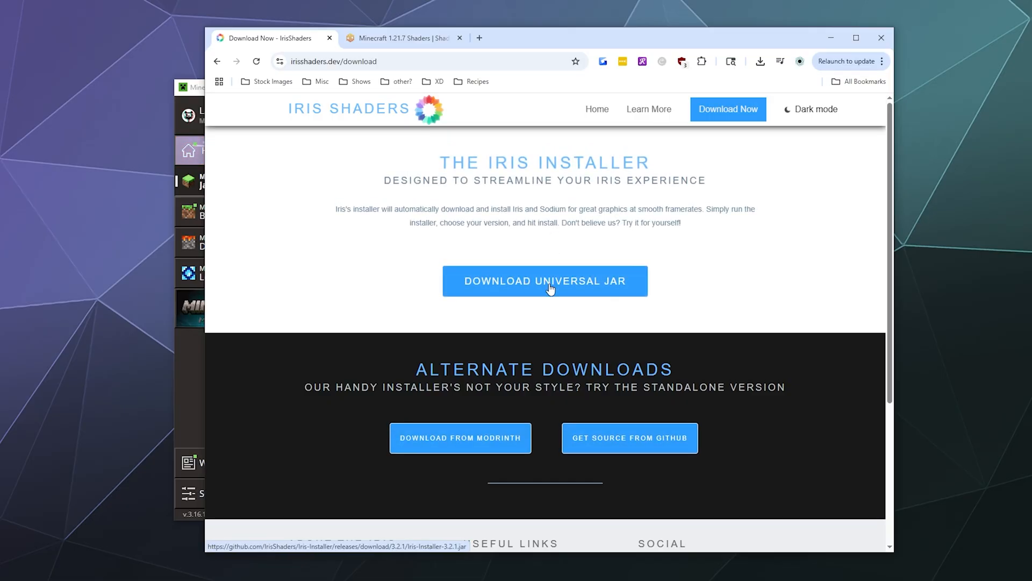
left_click(544, 280)
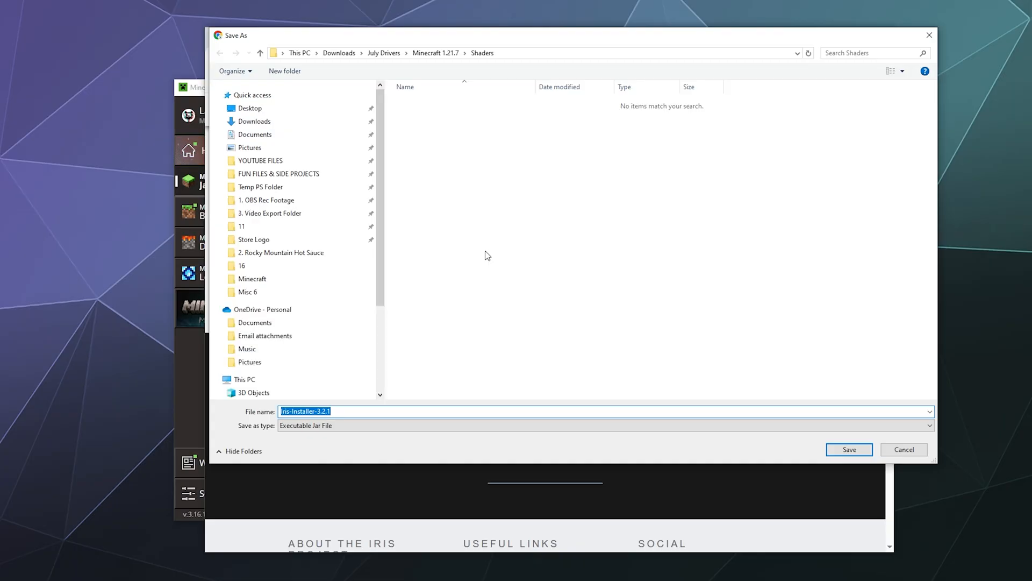
left_click(383, 53)
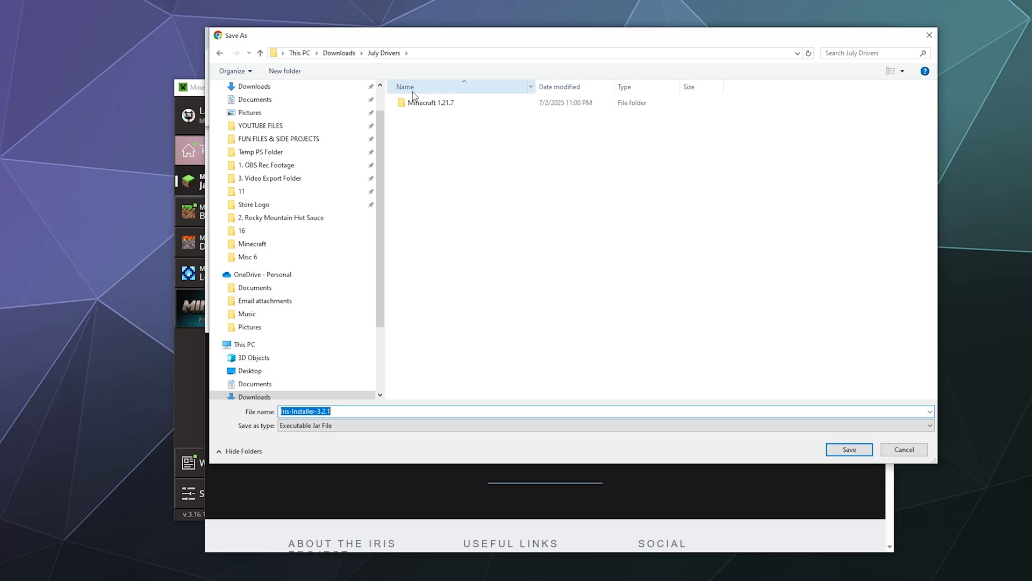
double_click(431, 104)
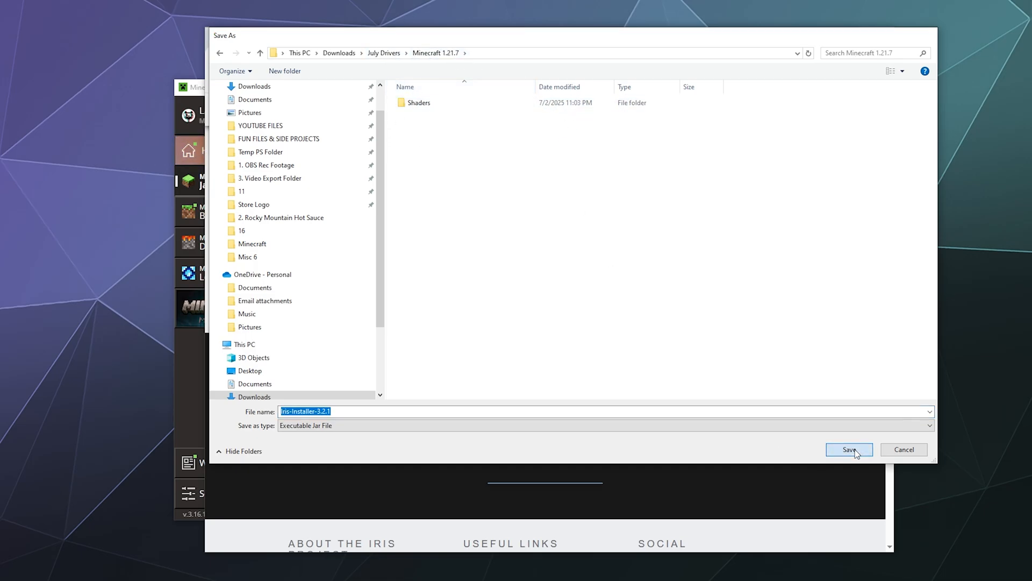
left_click(848, 449)
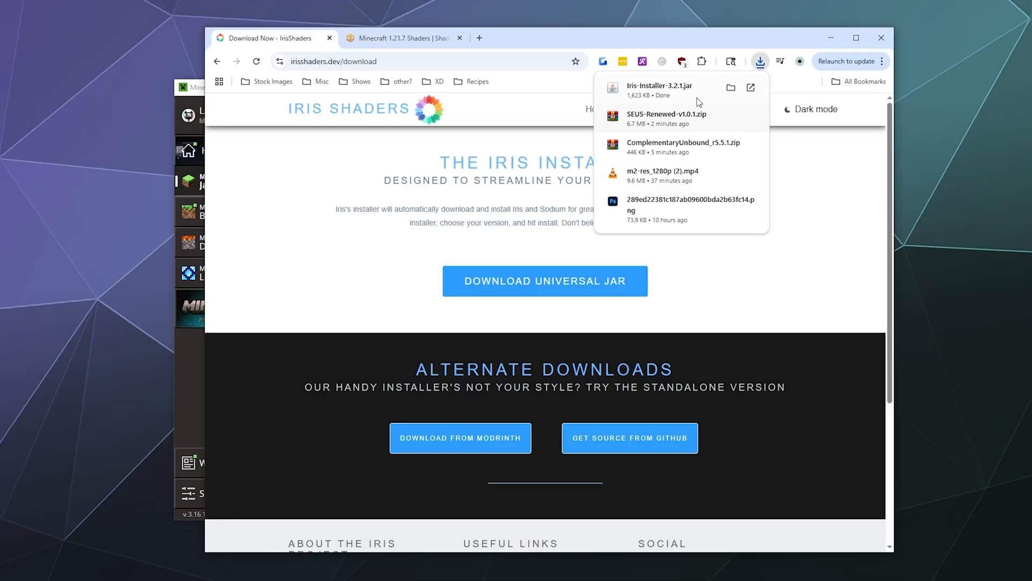
Step: Show the downloaded Iris-Installer-3.2.1 jar in its folder and bring up its file actions
left_click(731, 87)
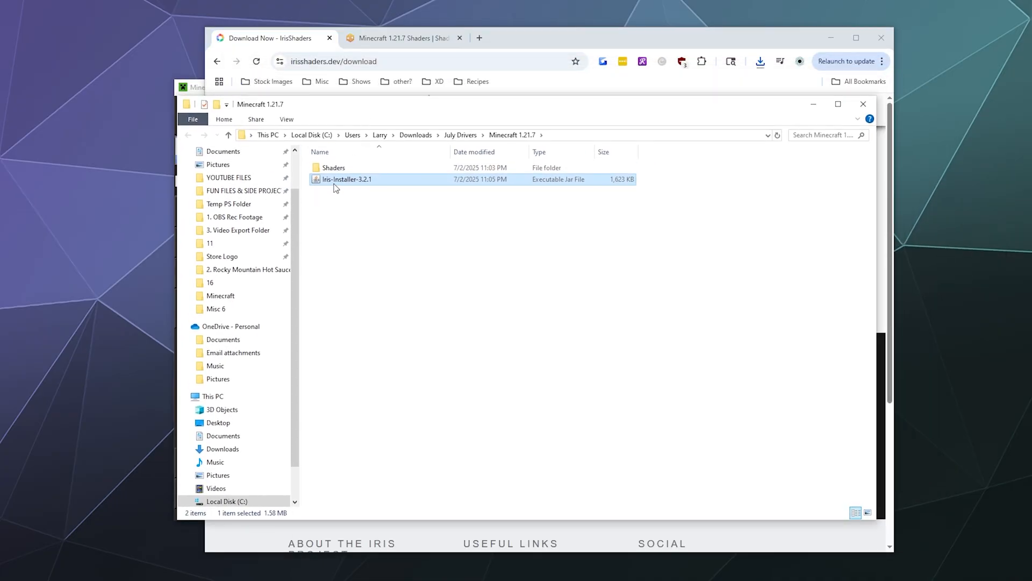
mouse_move(347, 179)
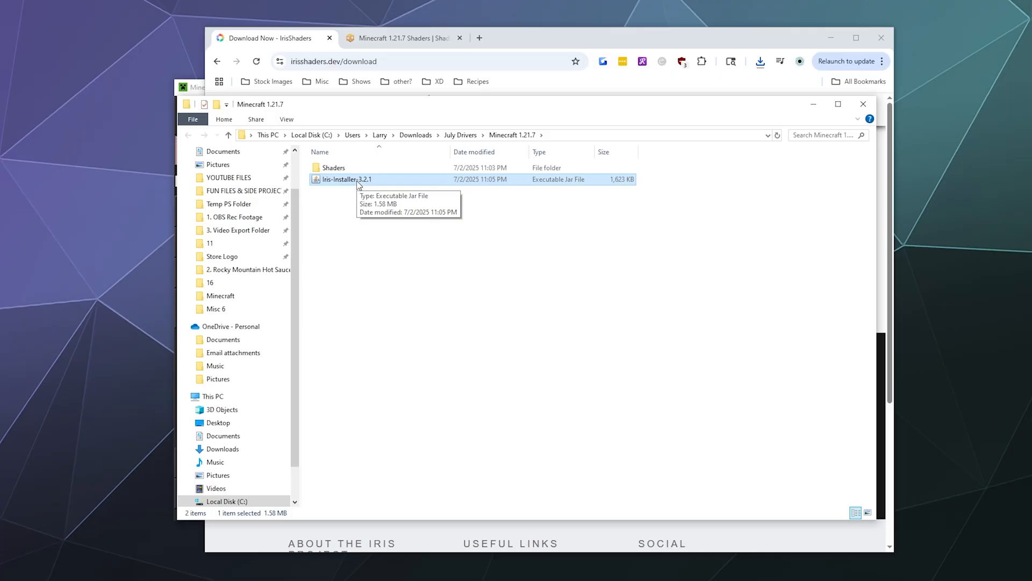
right_click(345, 179)
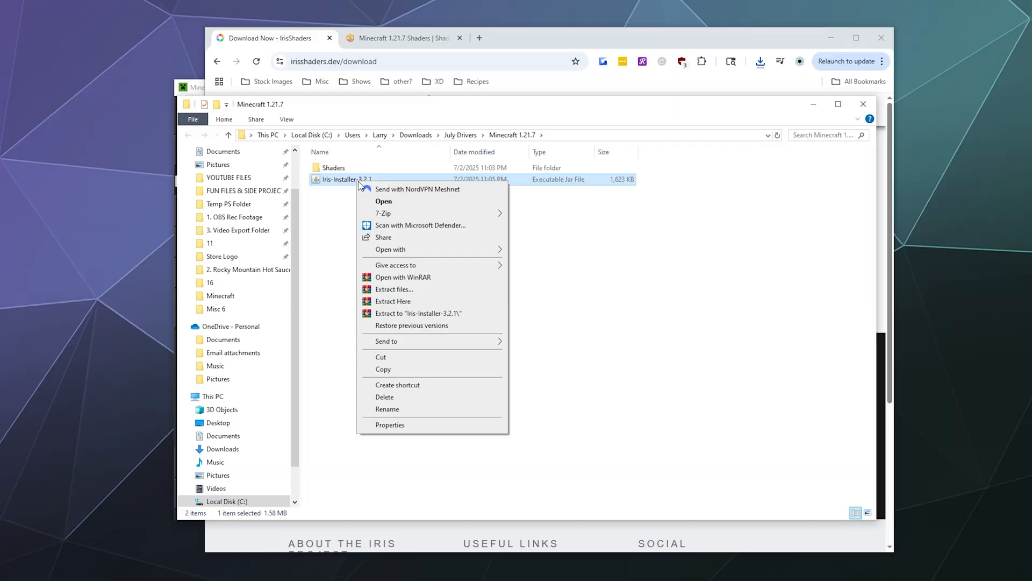
mouse_move(389, 248)
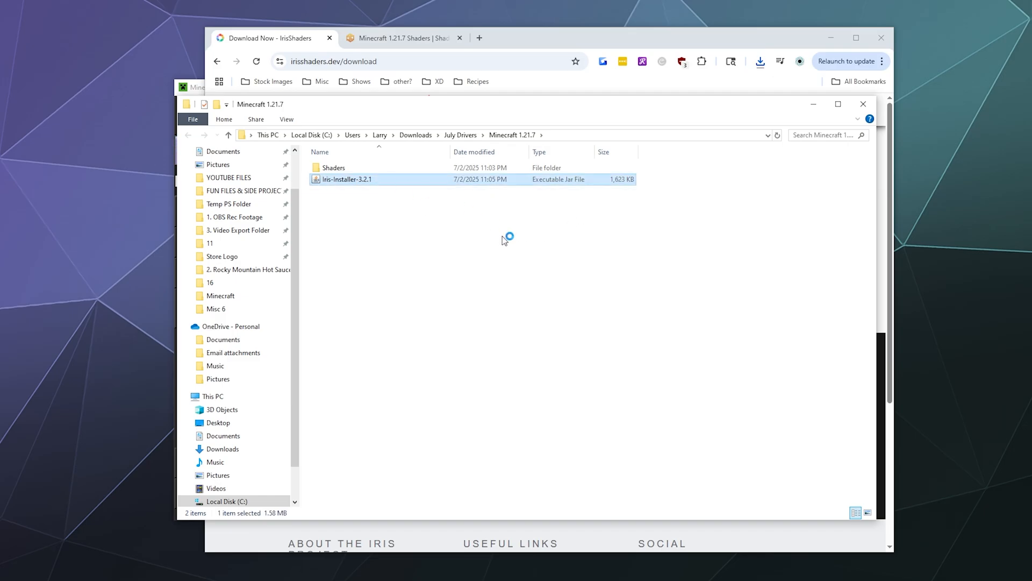
Step: Launch the installer jar, keep game version 1.21.7 and choose the Iris + Fabric install type
double_click(347, 180)
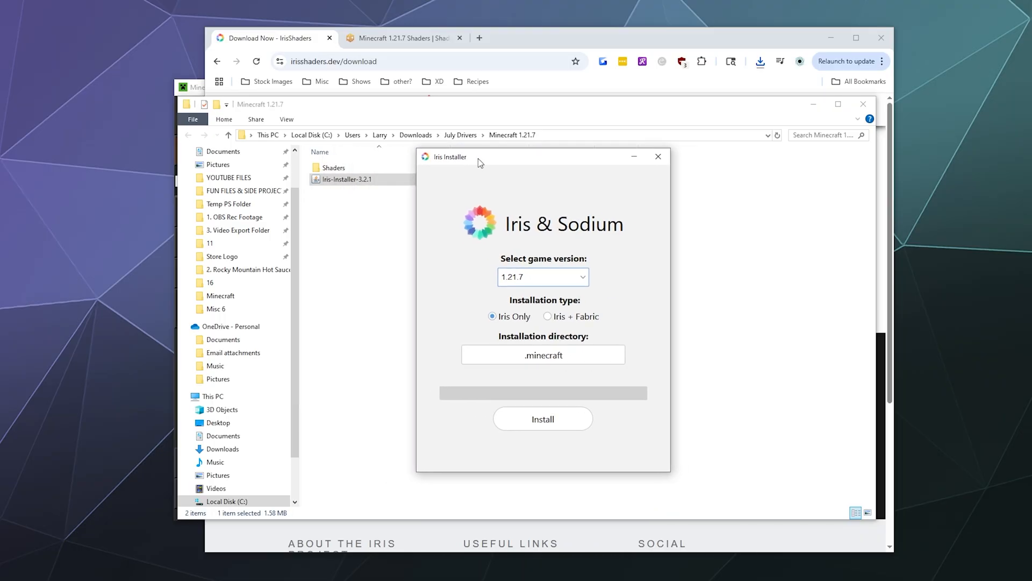
left_click(542, 276)
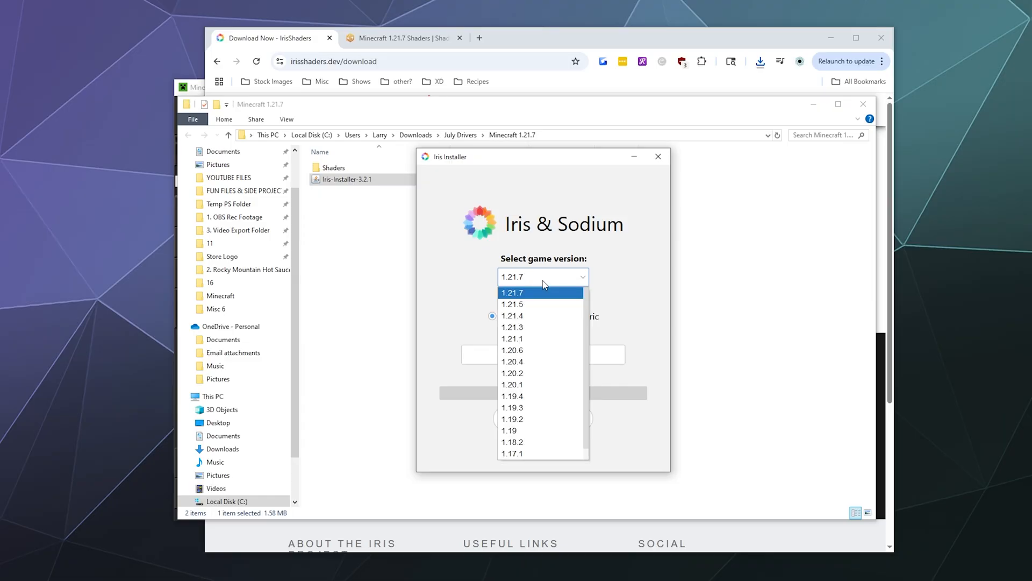
scroll("down", 3)
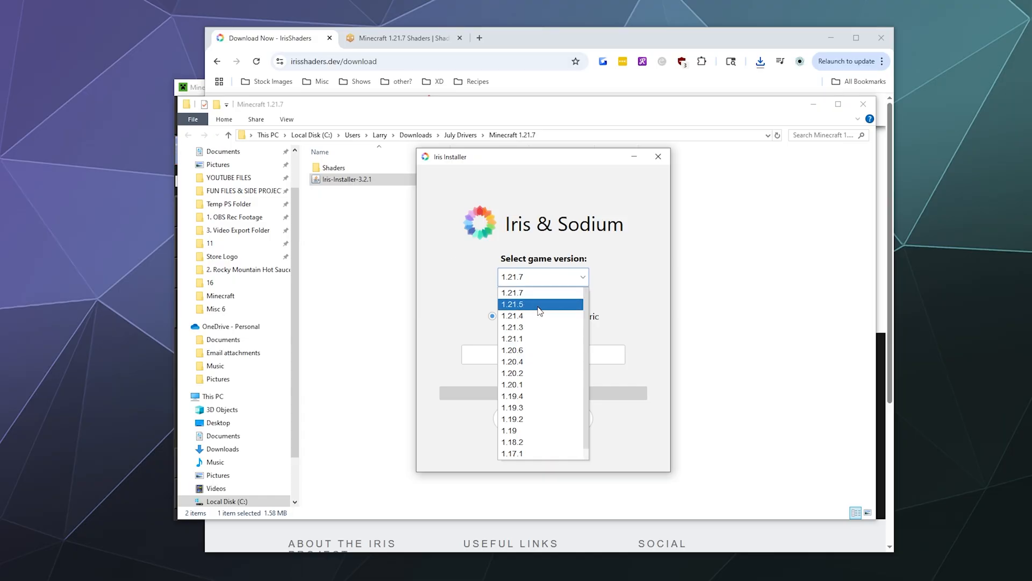
left_click(512, 293)
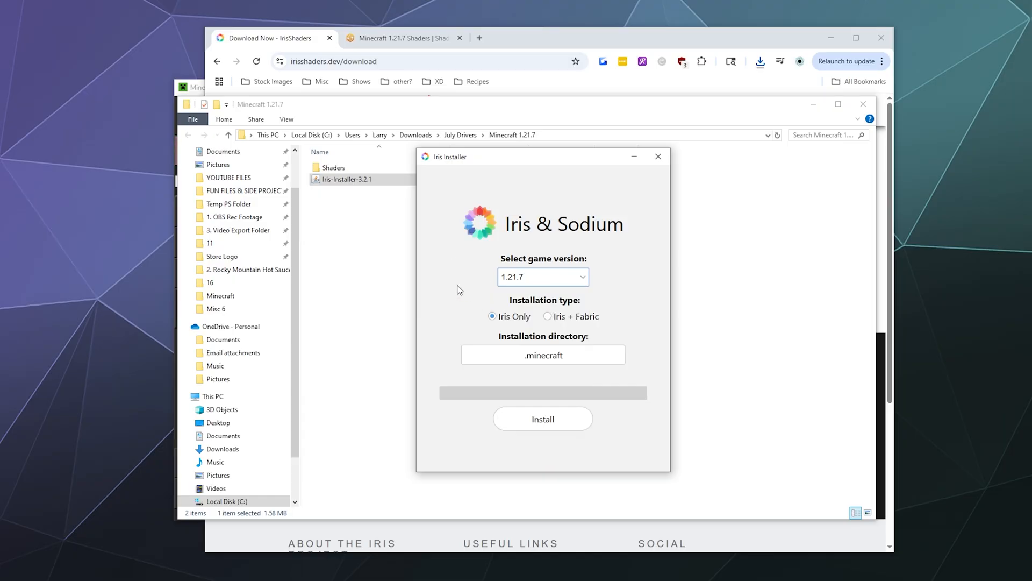
left_click(542, 354)
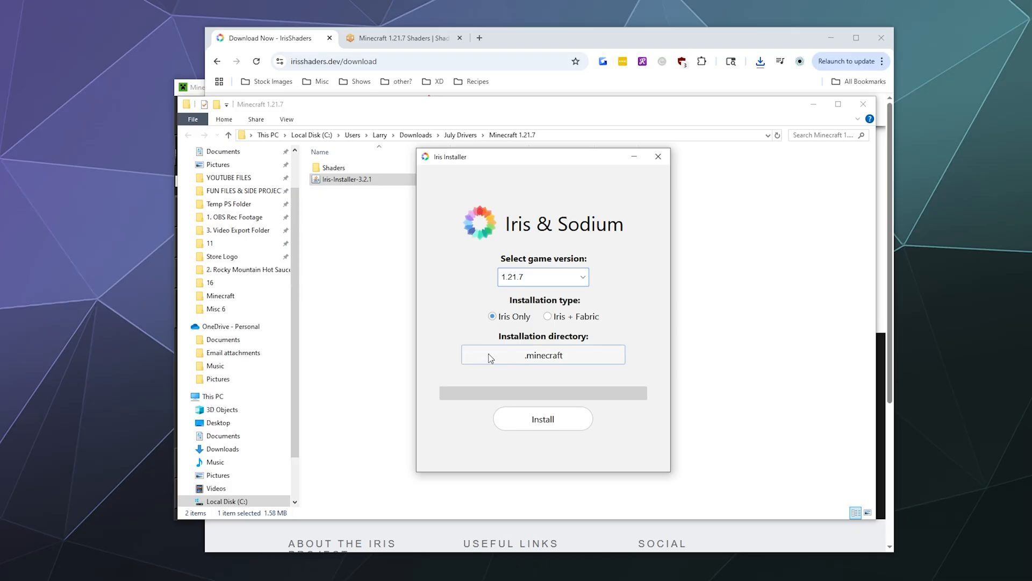
left_click(547, 317)
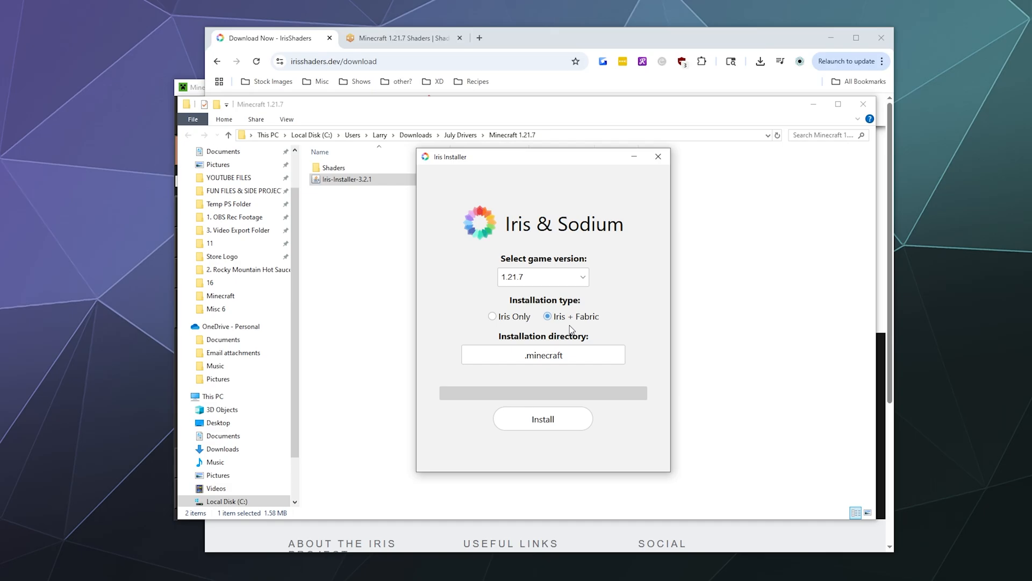
left_click(542, 354)
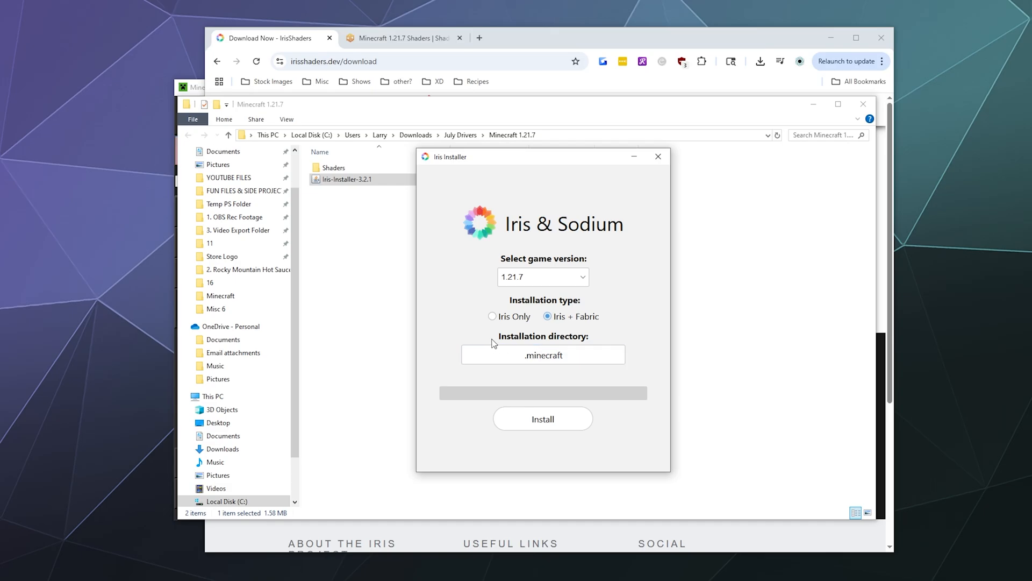
left_click(542, 355)
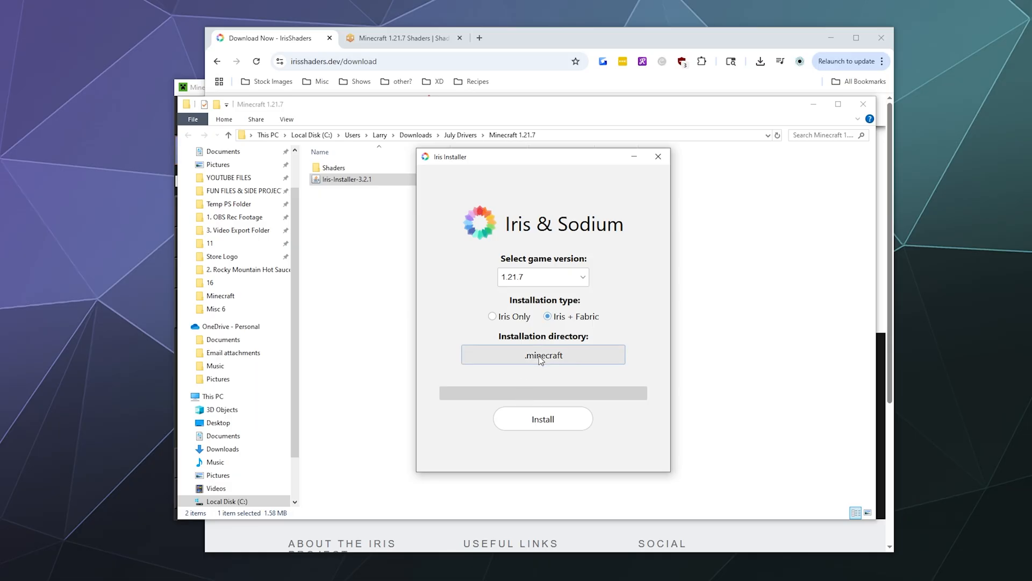
mouse_move(547, 317)
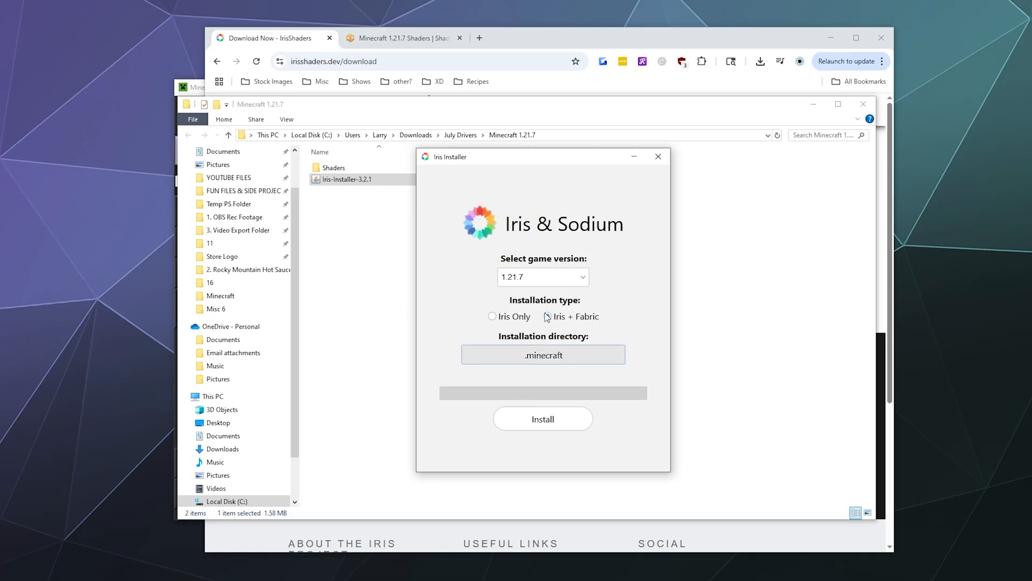
left_click(542, 353)
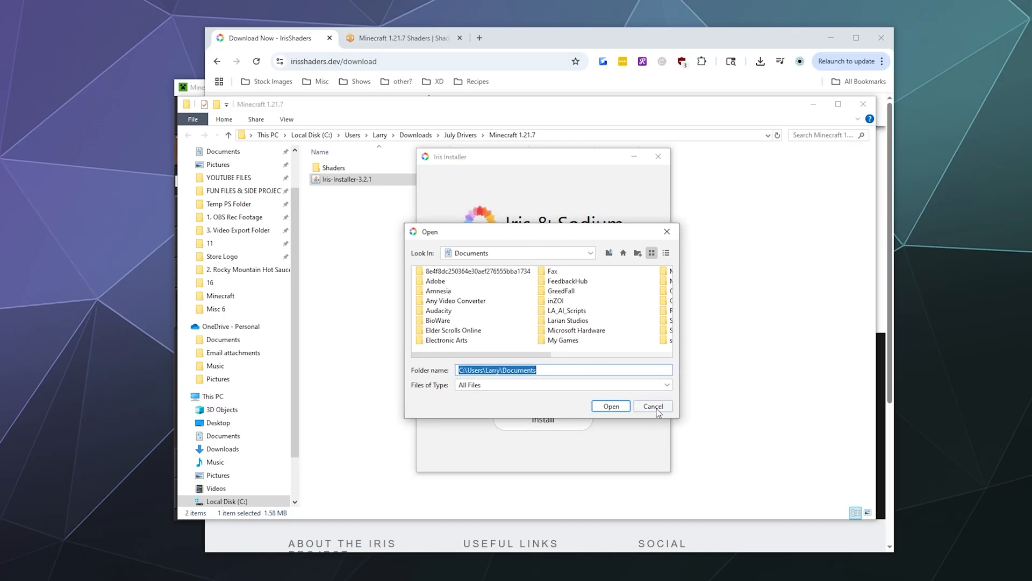
left_click(652, 407)
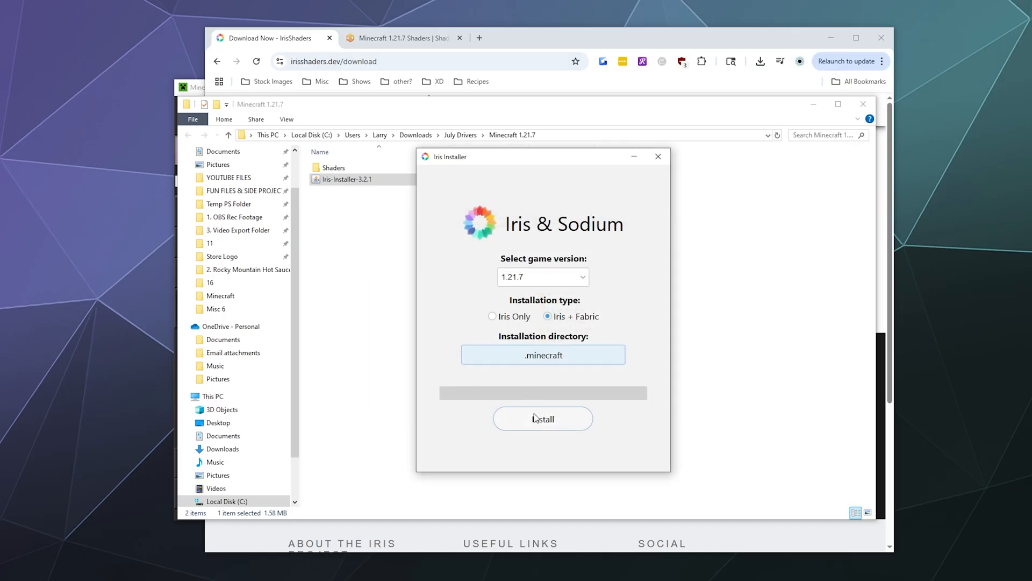
Step: Install Iris + Fabric 1.21.7 into the existing mods folder and close the finished installer
left_click(542, 418)
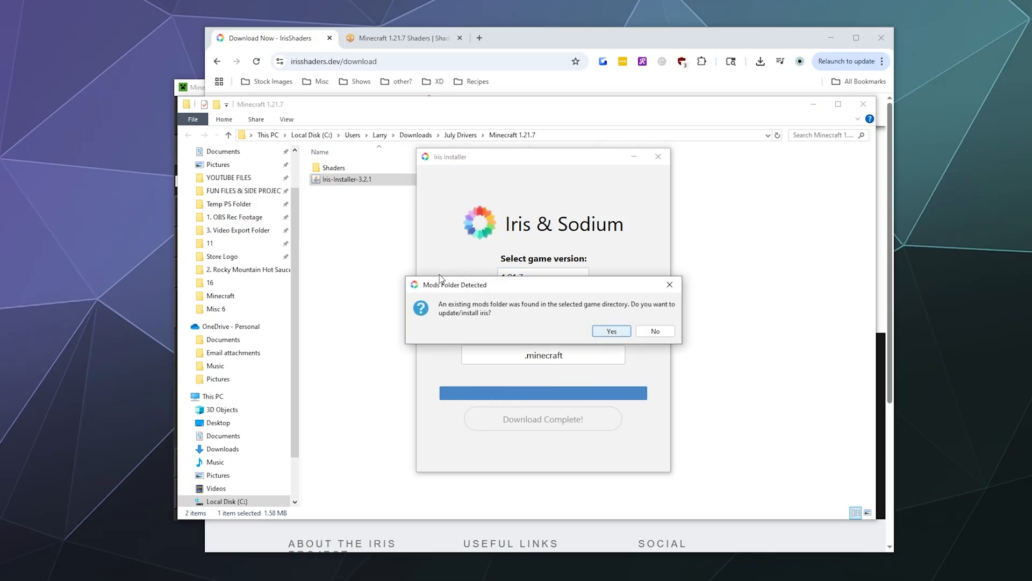
mouse_move(559, 303)
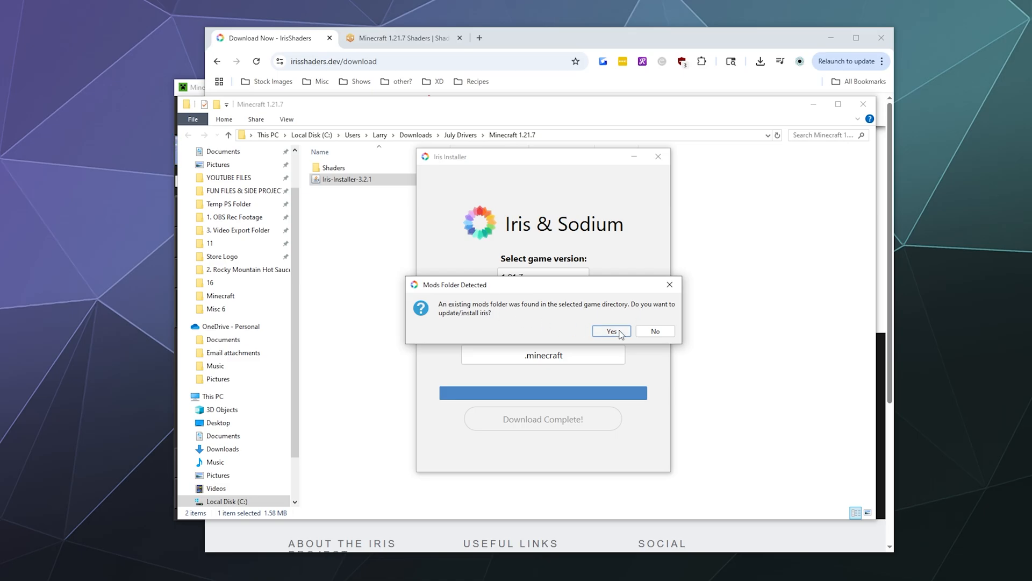
left_click(609, 330)
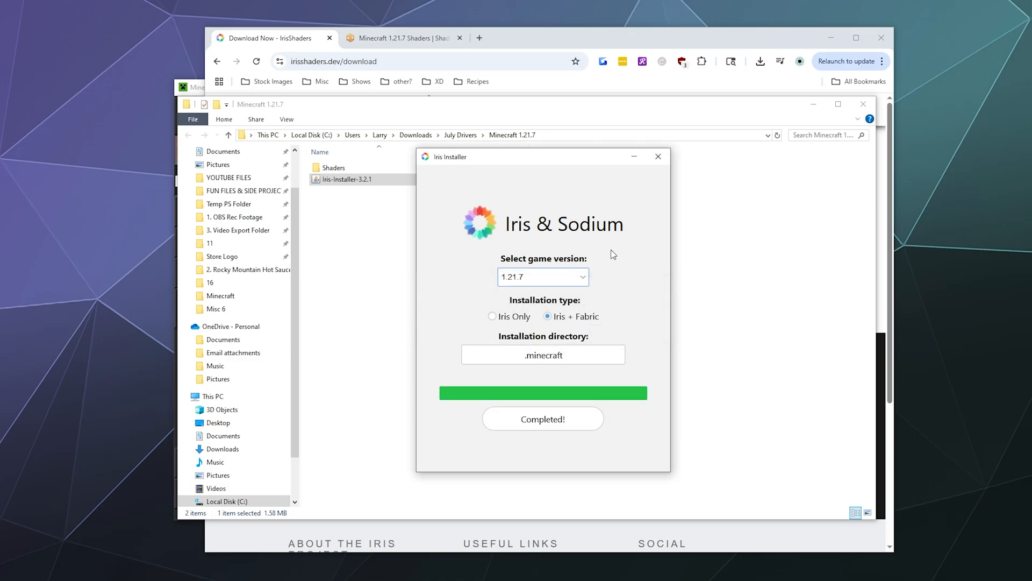
mouse_move(657, 157)
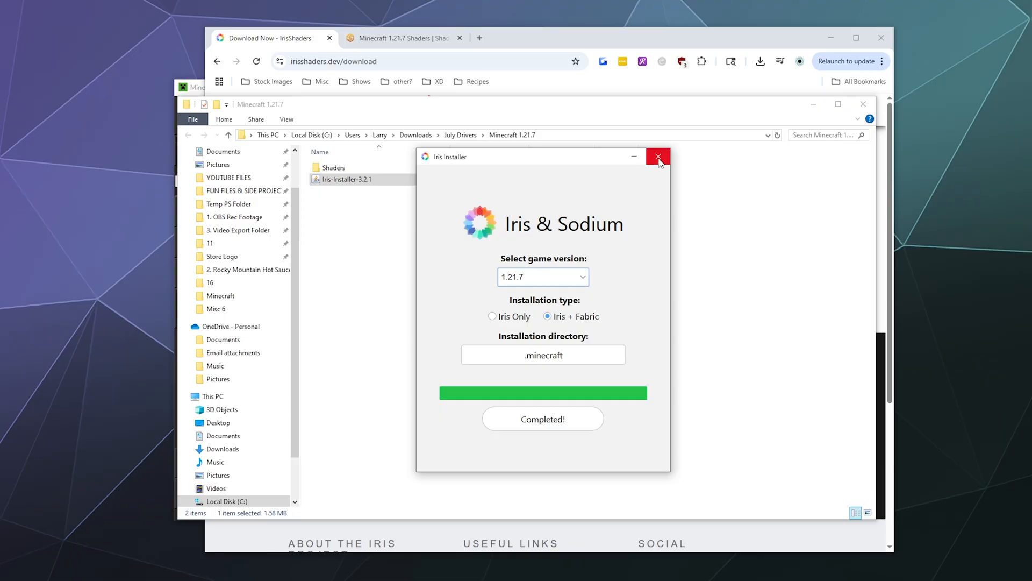
mouse_move(661, 166)
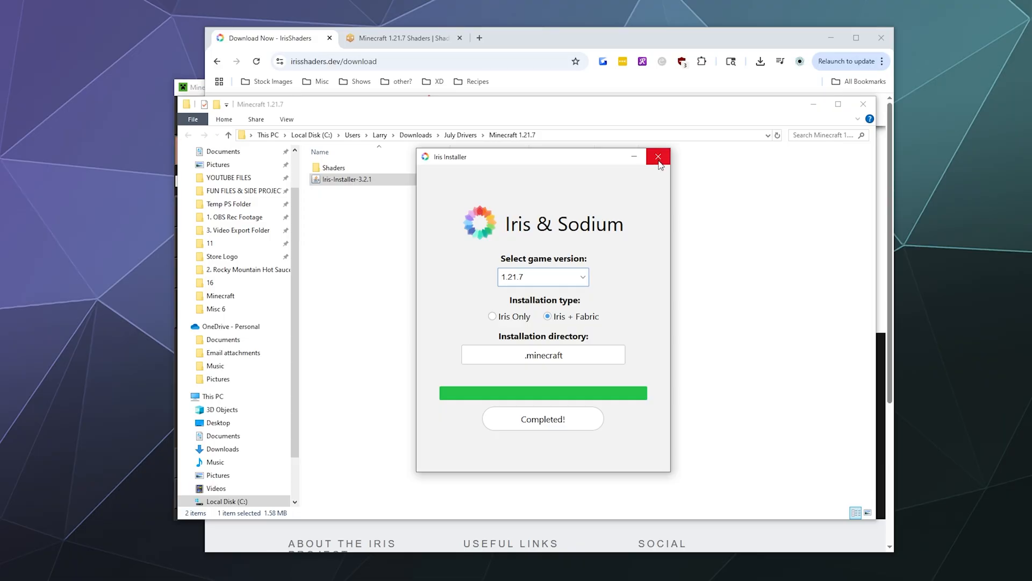
left_click(658, 157)
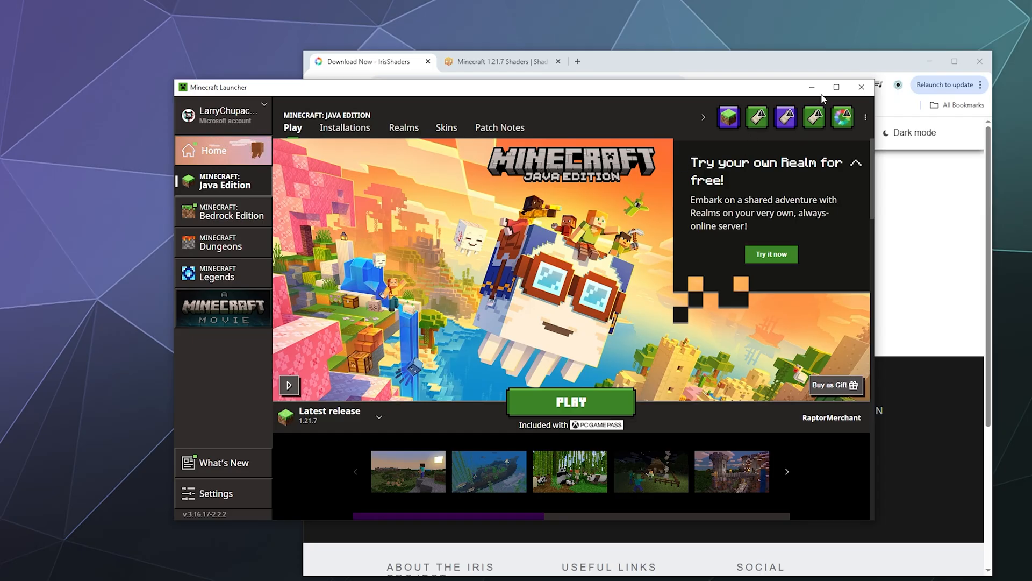
Step: Show the launcher's Installations list, now headed by the Fabric Loader 1.21.7 profile
left_click(570, 401)
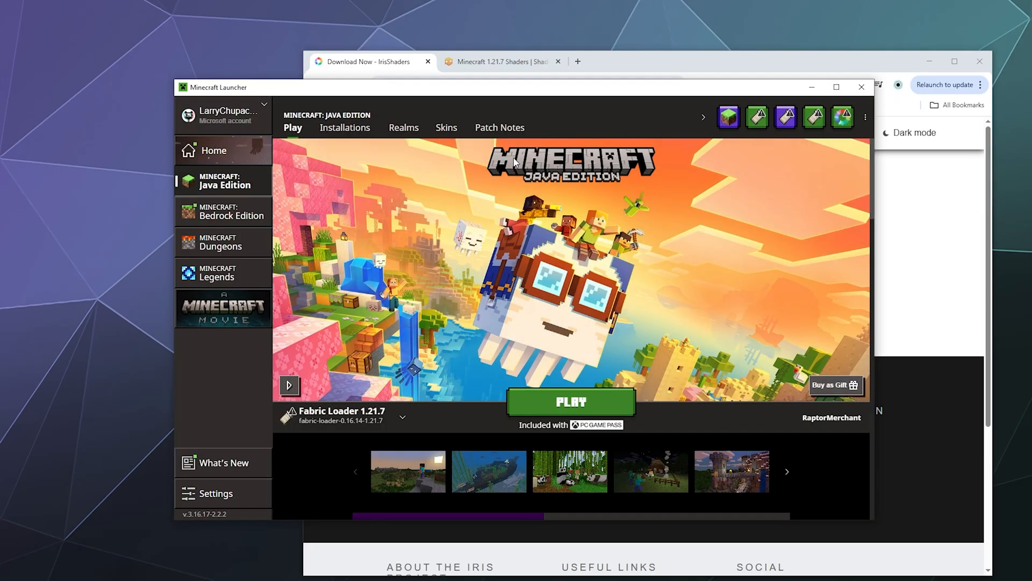
left_click(344, 127)
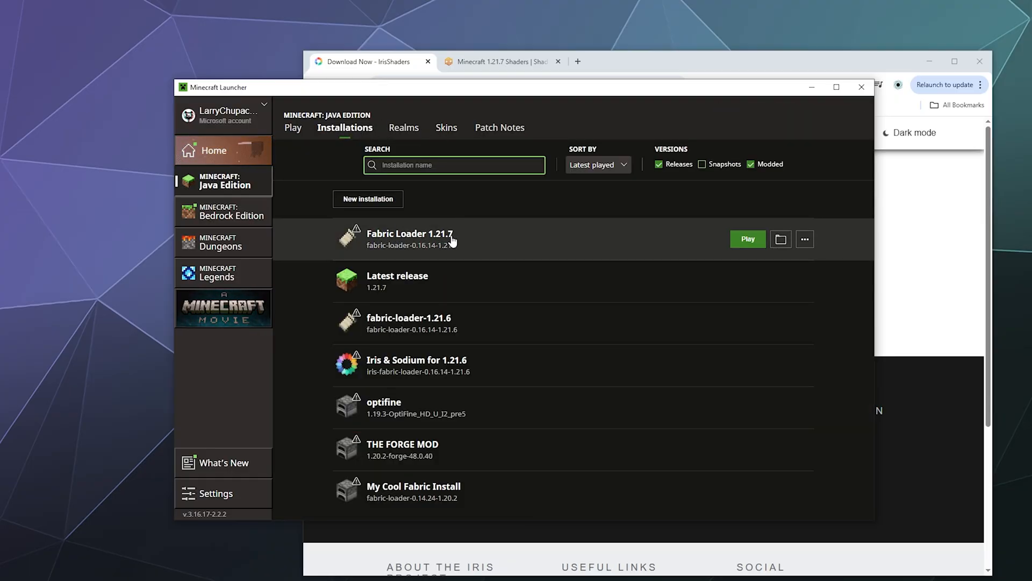
mouse_move(781, 238)
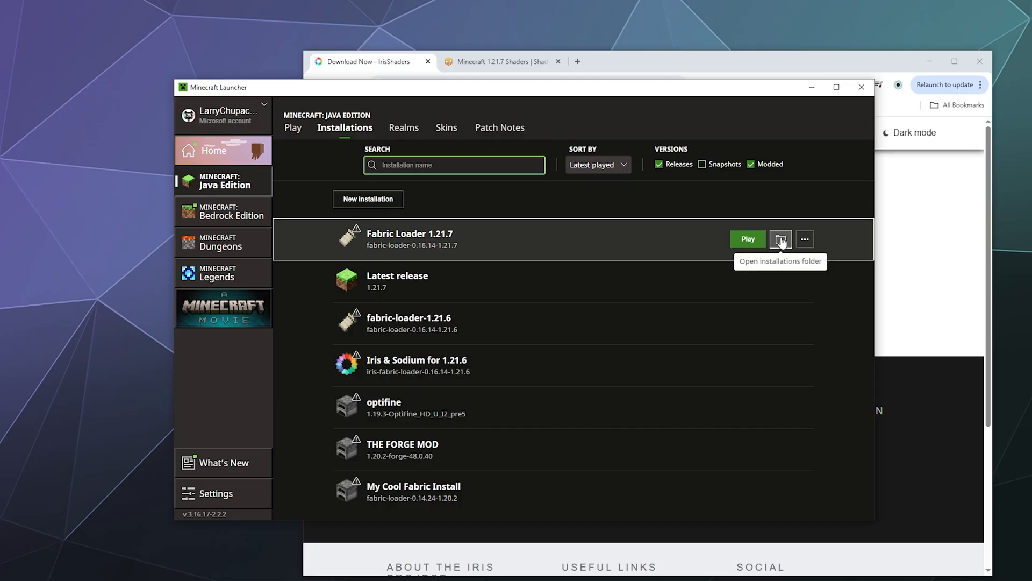
Step: Go from the Fabric Loader 1.21.7 game folder into .minecraft's shaderpacks folder
left_click(781, 239)
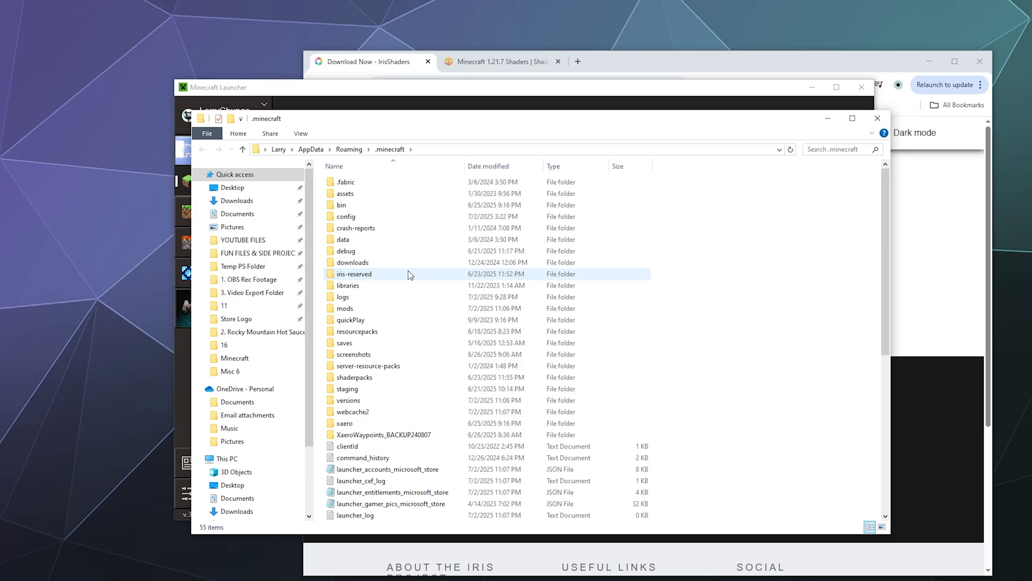
mouse_move(359, 331)
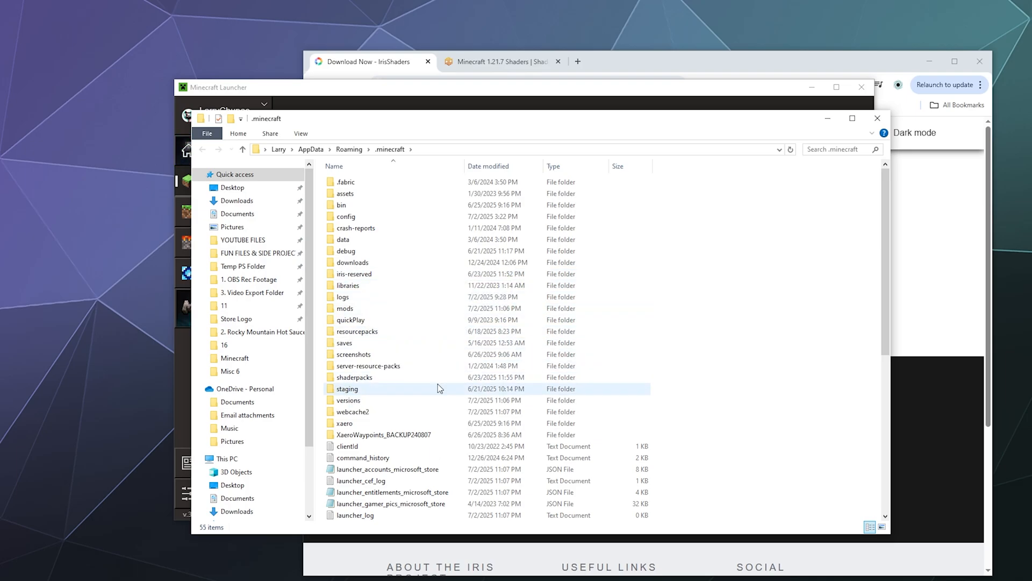
double_click(354, 376)
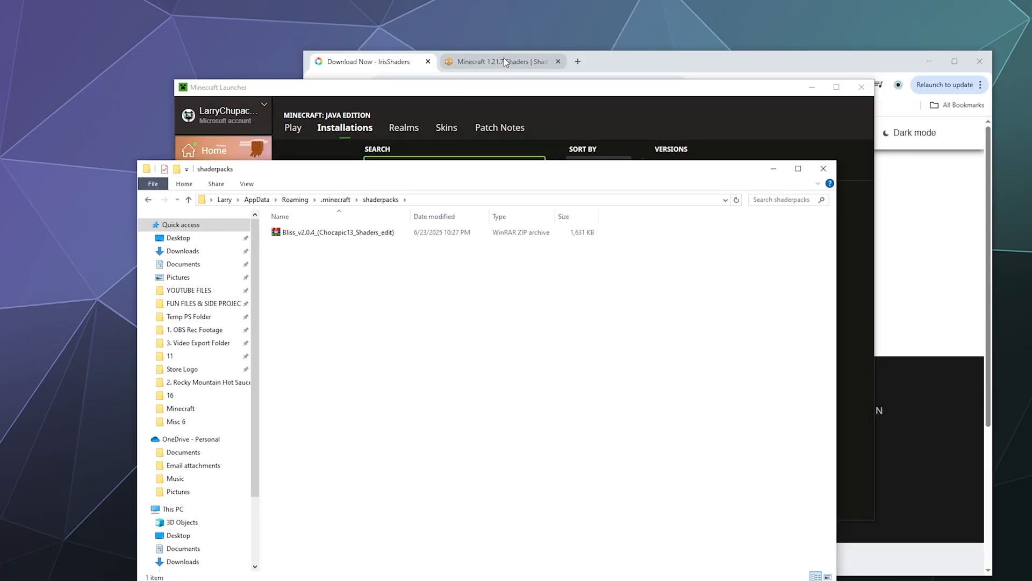
Step: Browse the Minecraft 1.21.7 shaders page down to SEUS Renewed, then minimize Chrome
left_click(497, 62)
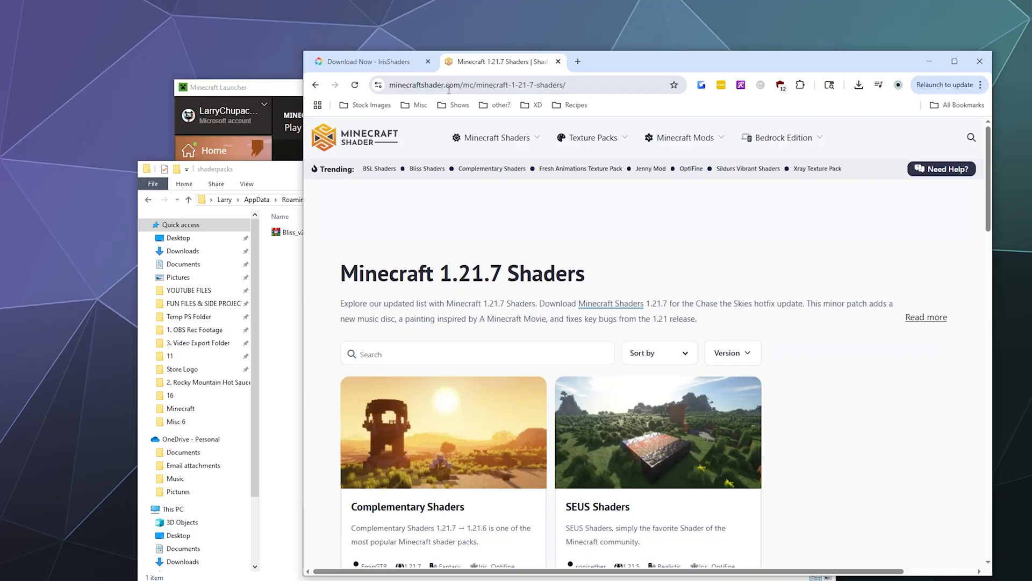
mouse_move(463, 151)
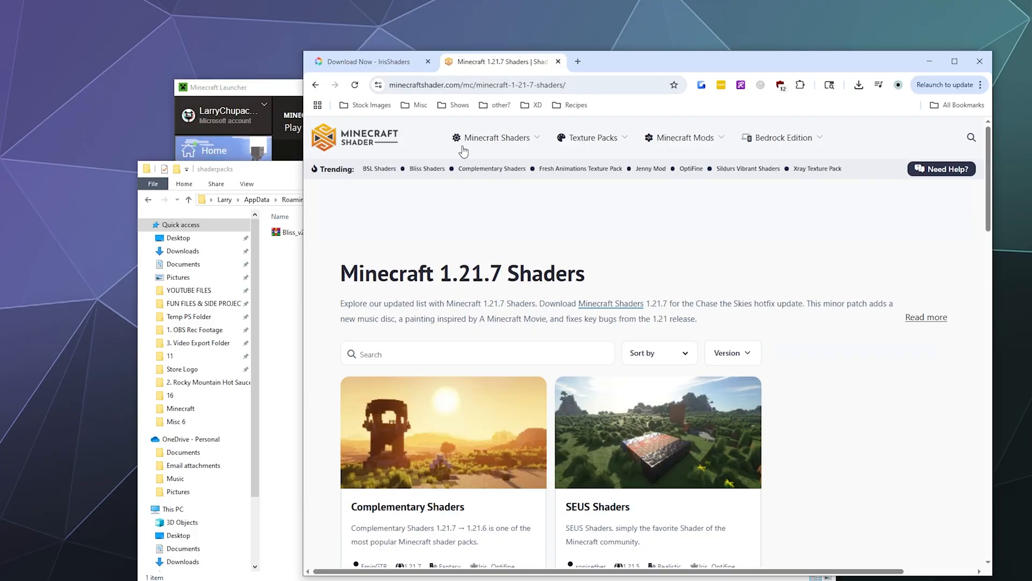
scroll("down", 3)
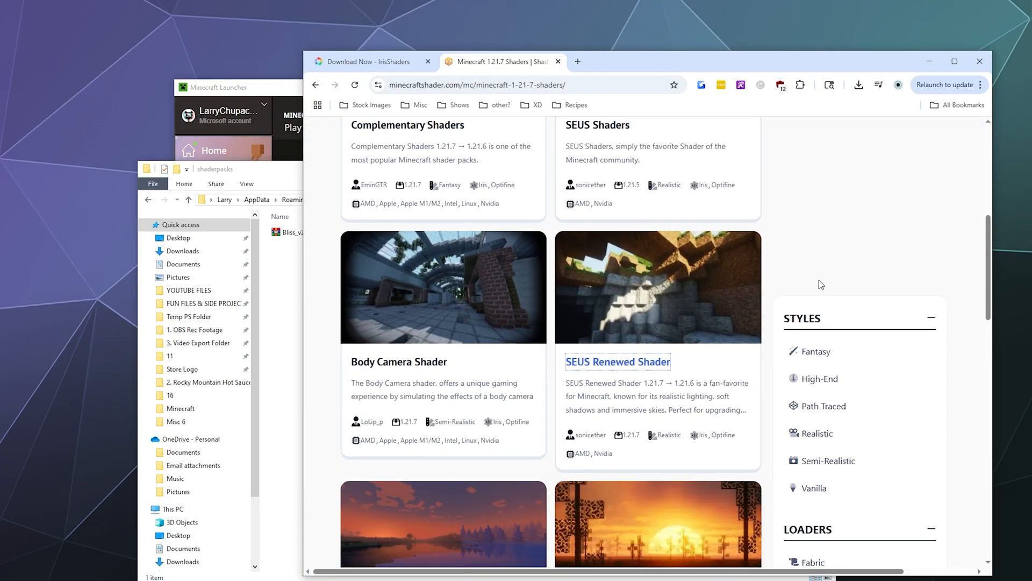
scroll("down", 3)
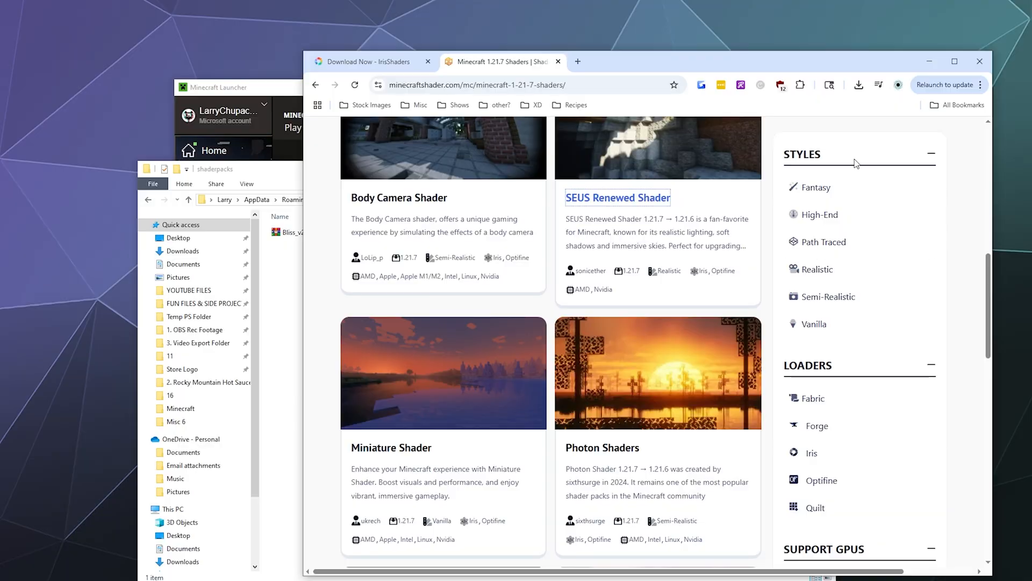
mouse_move(929, 61)
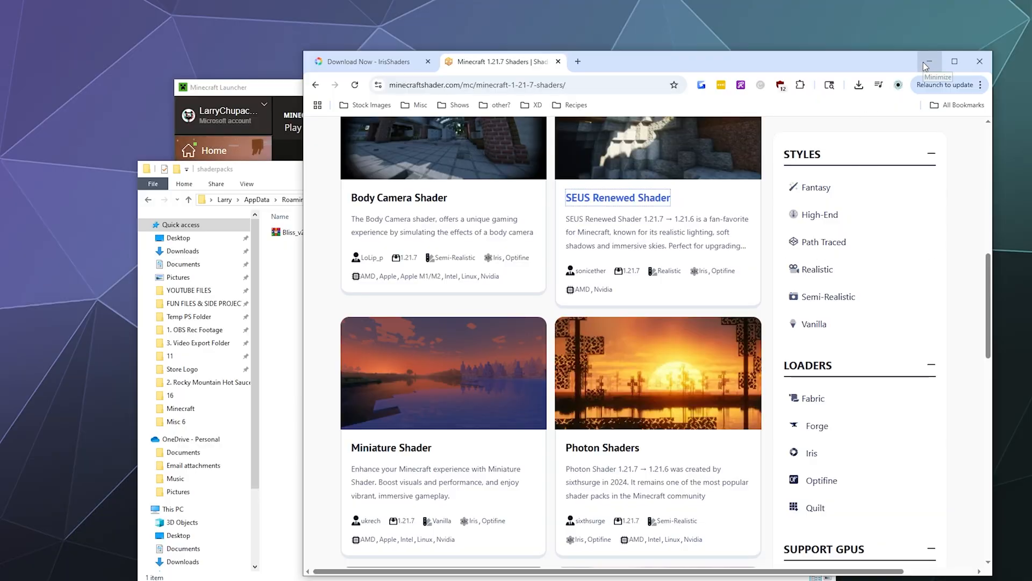
left_click(930, 61)
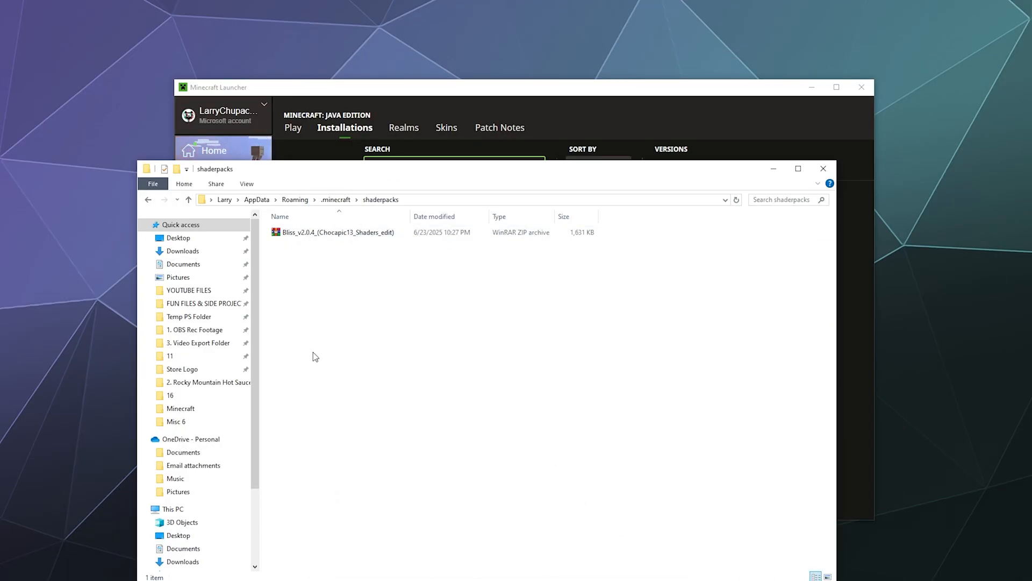
Step: Copy ComplementaryUnbound r5.5.1 and SEUS-Renewed v1.0.1 from the downloaded Shaders folder into shaderpacks
right_click(183, 250)
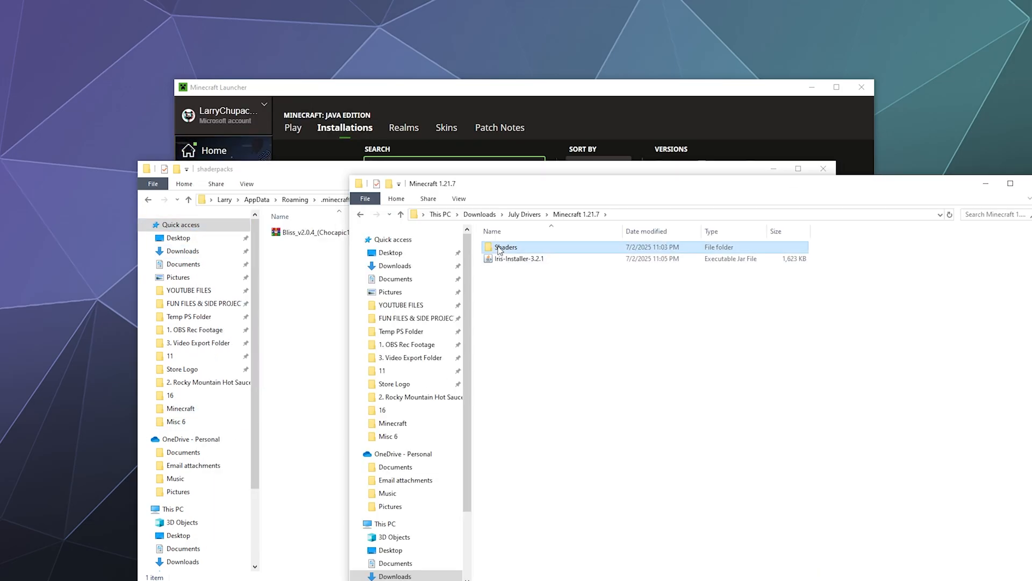
double_click(505, 247)
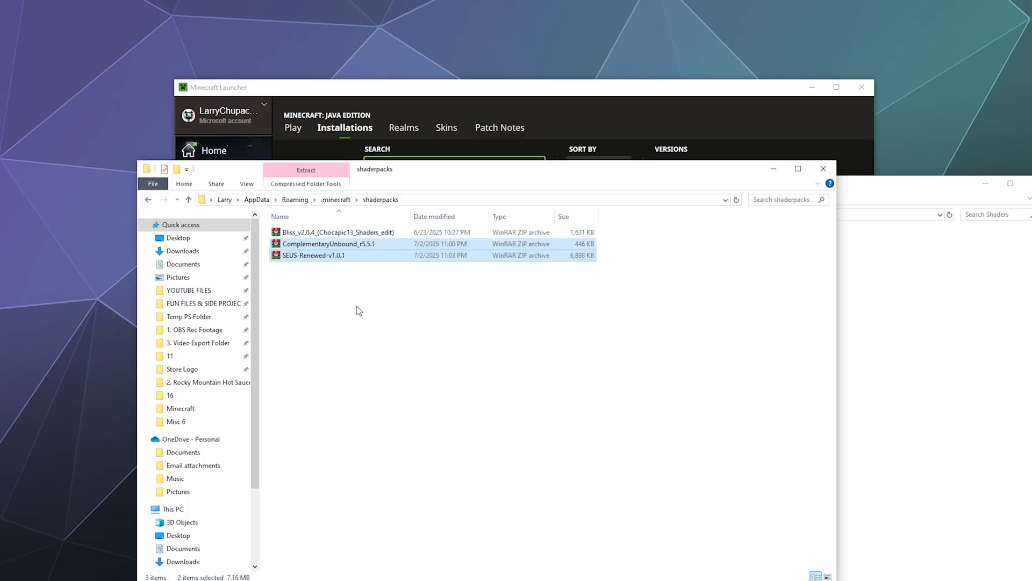
left_click(356, 323)
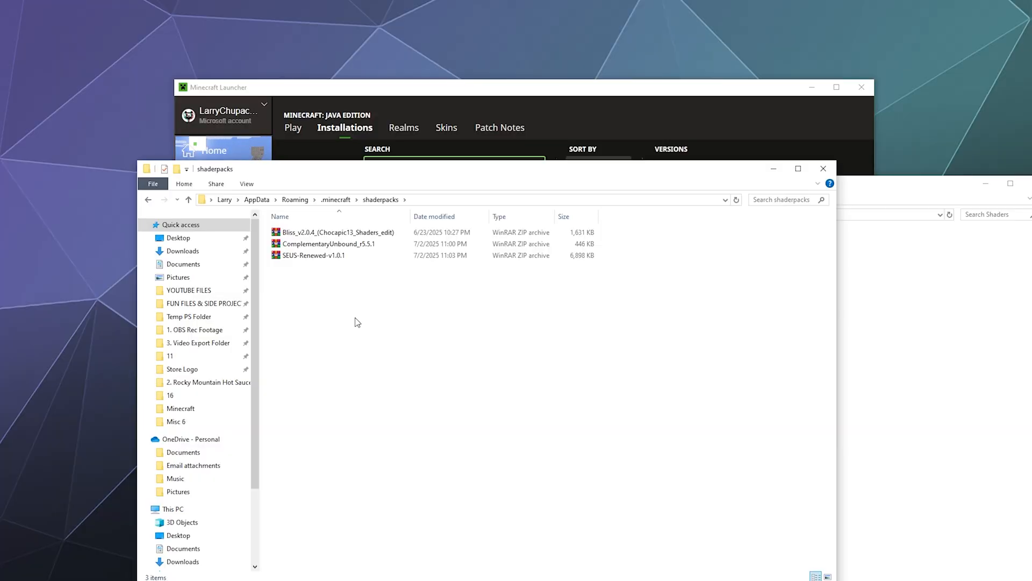
left_click(335, 233)
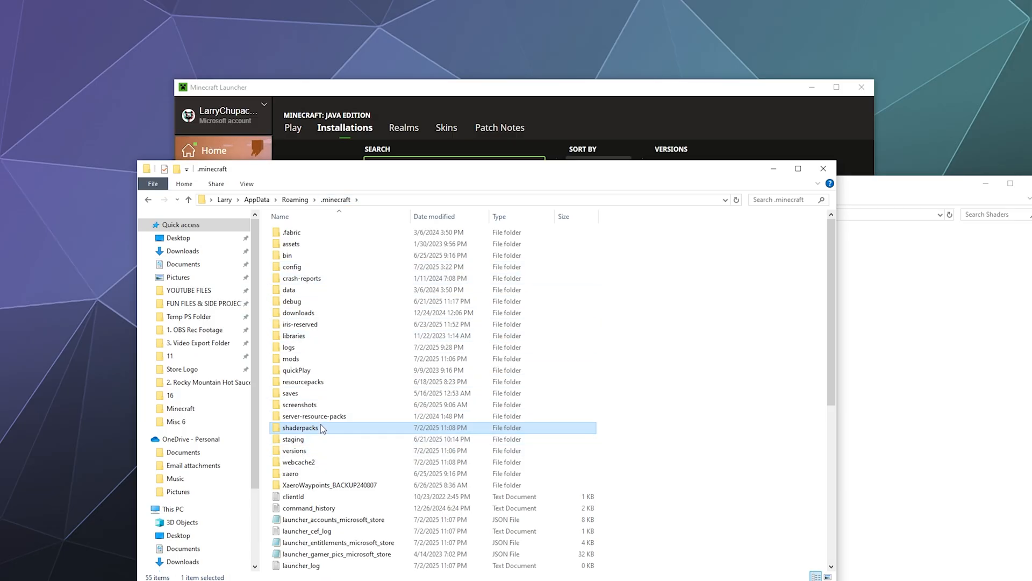
mouse_move(318, 428)
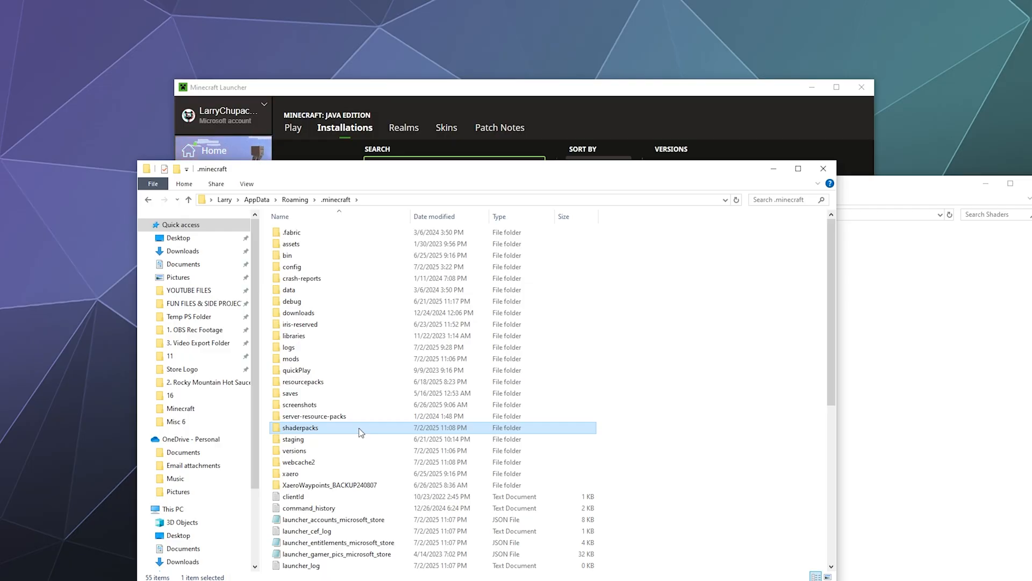
mouse_move(649, 134)
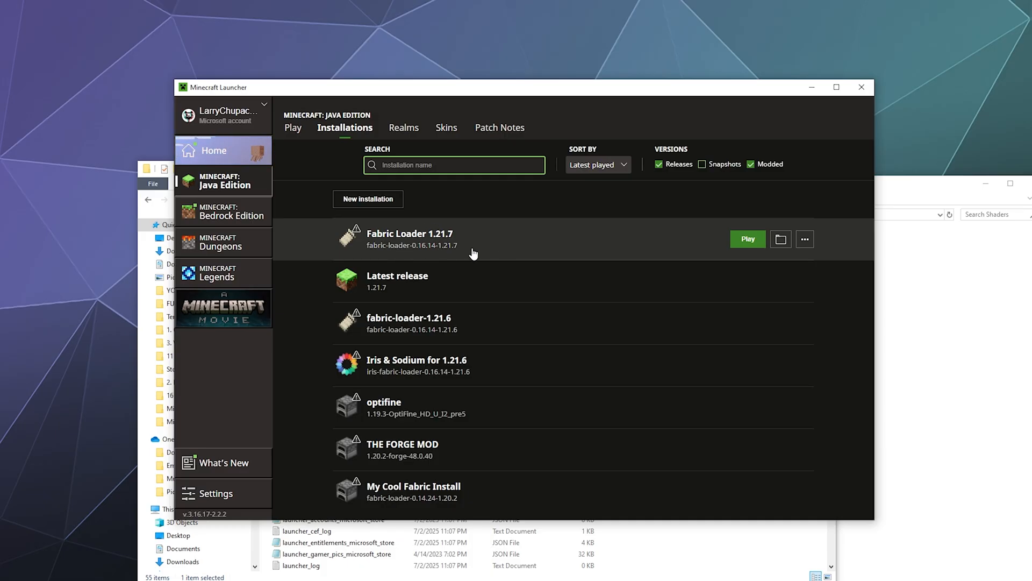
Step: Play Fabric Loader 1.21.7, ticking 'I understand the risks' and confirming the modded-game warning
left_click(747, 239)
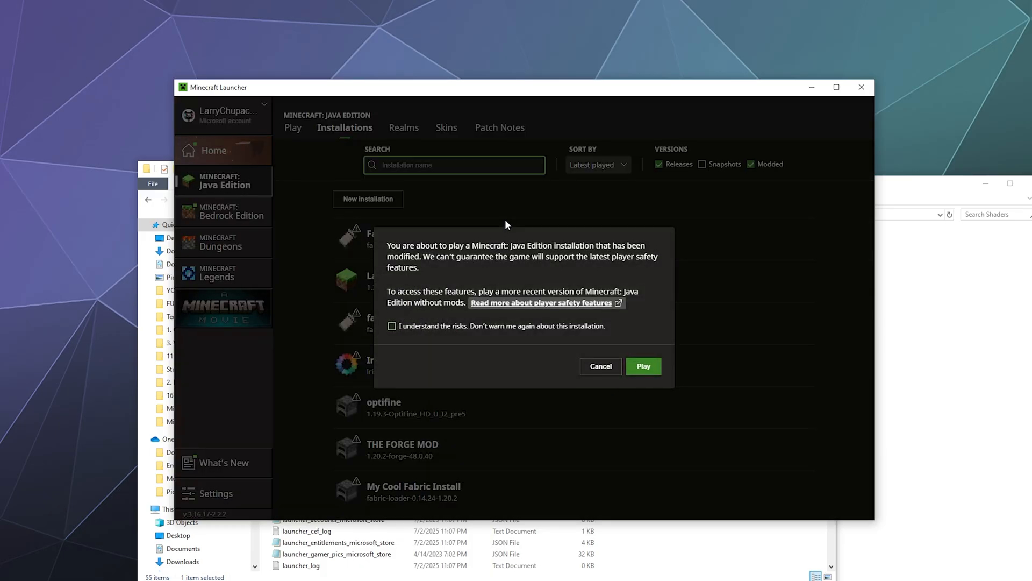
left_click(391, 325)
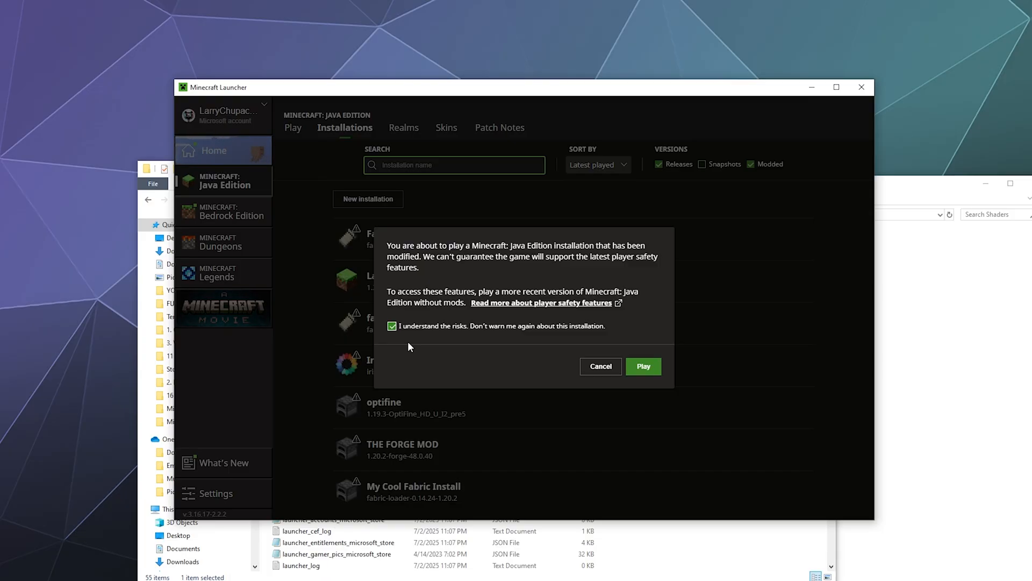
left_click(643, 365)
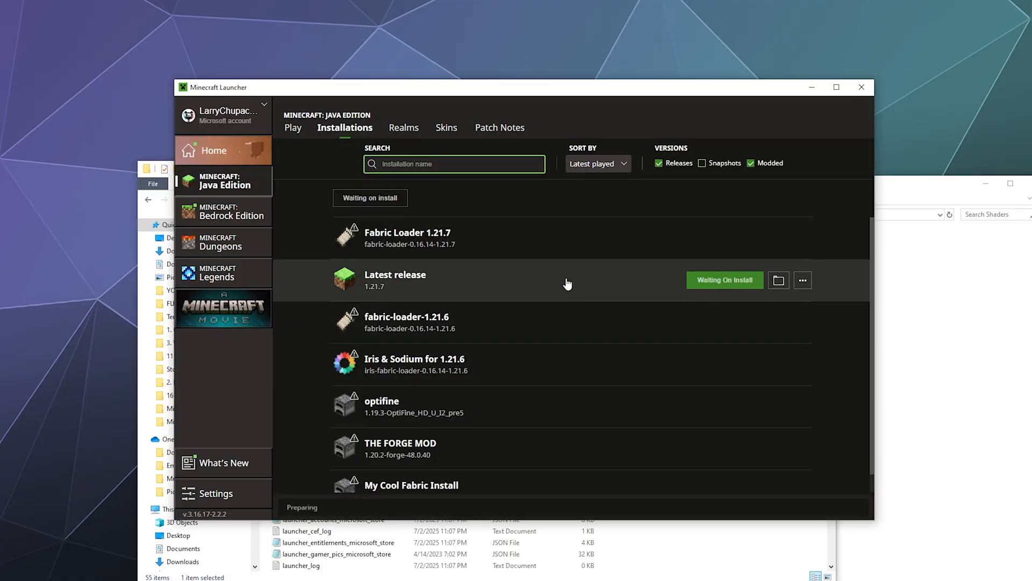
left_click(724, 280)
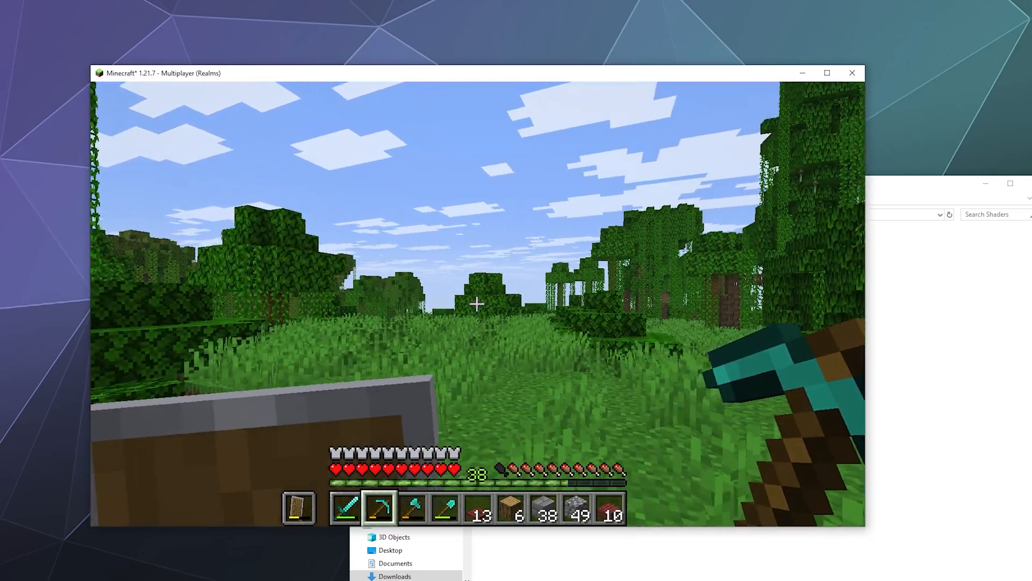
Step: Pause the game and go through Options into the Iris video settings with its Shader Packs section
key("Escape")
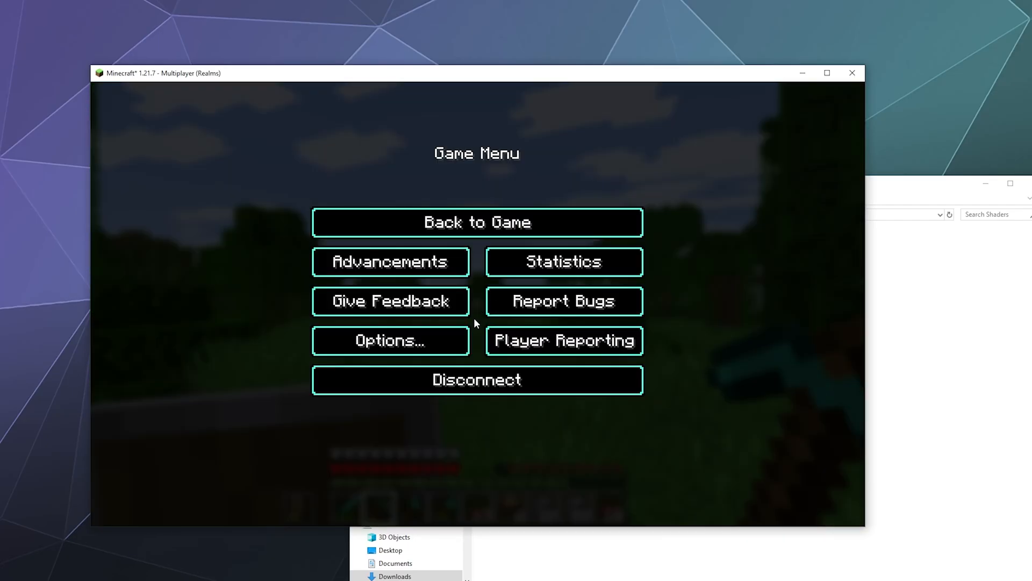
left_click(390, 341)
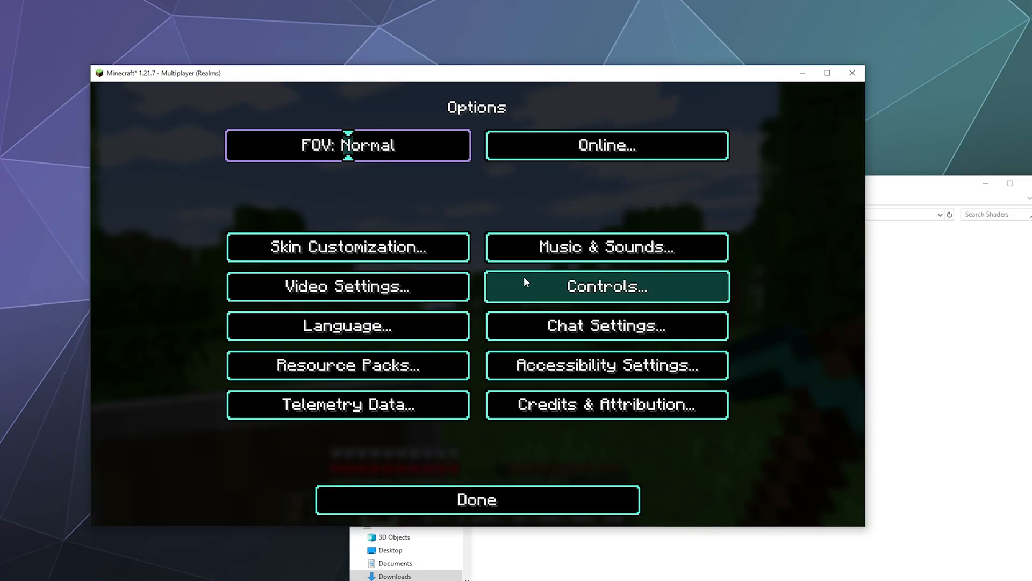
left_click(347, 286)
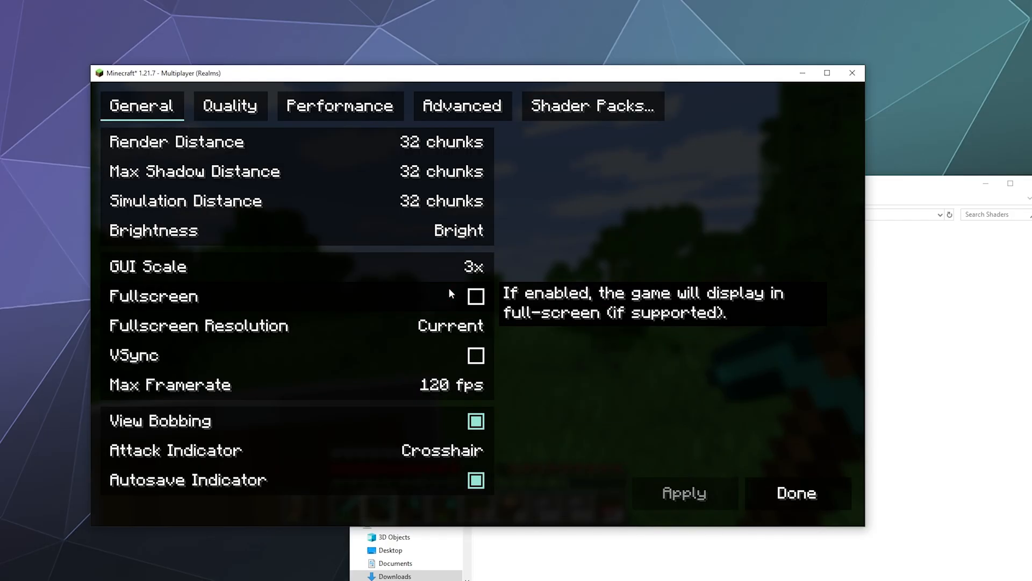
mouse_move(599, 174)
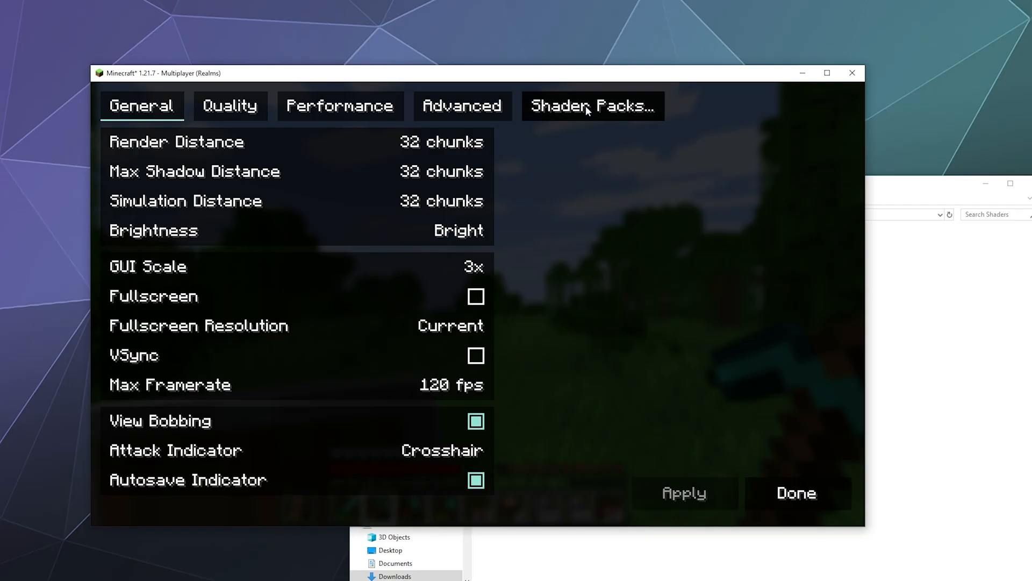
Step: Compare ComplementaryUnbound in the shader list, then set SEUS-Renewed-v1.0.1.zip as the active pack
left_click(592, 106)
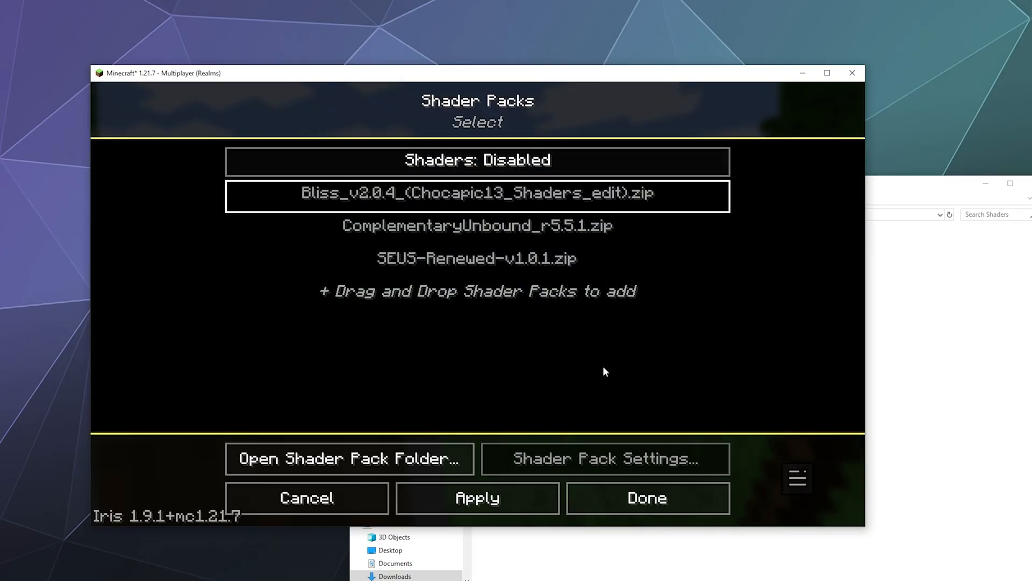
left_click(477, 225)
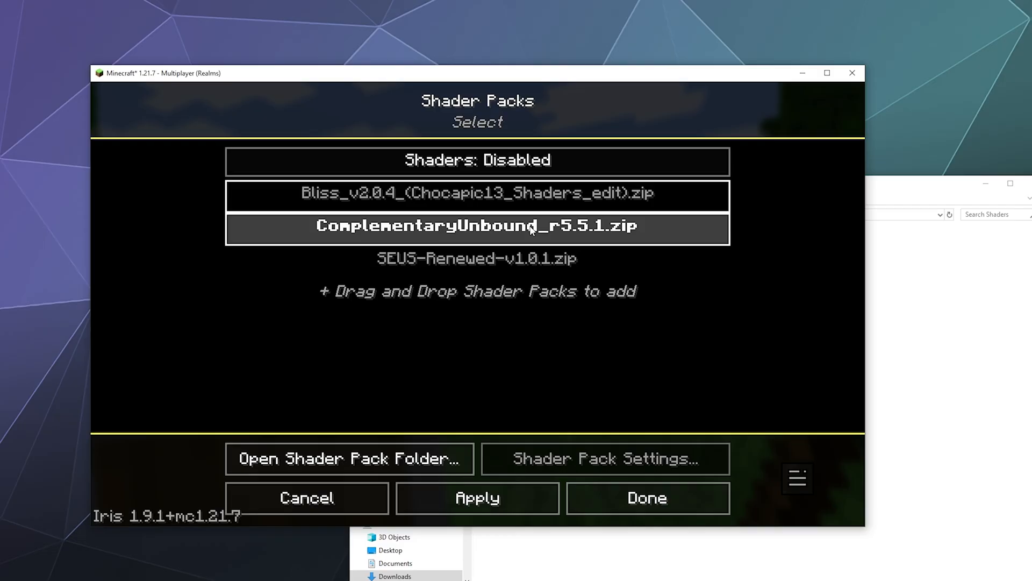
mouse_move(513, 242)
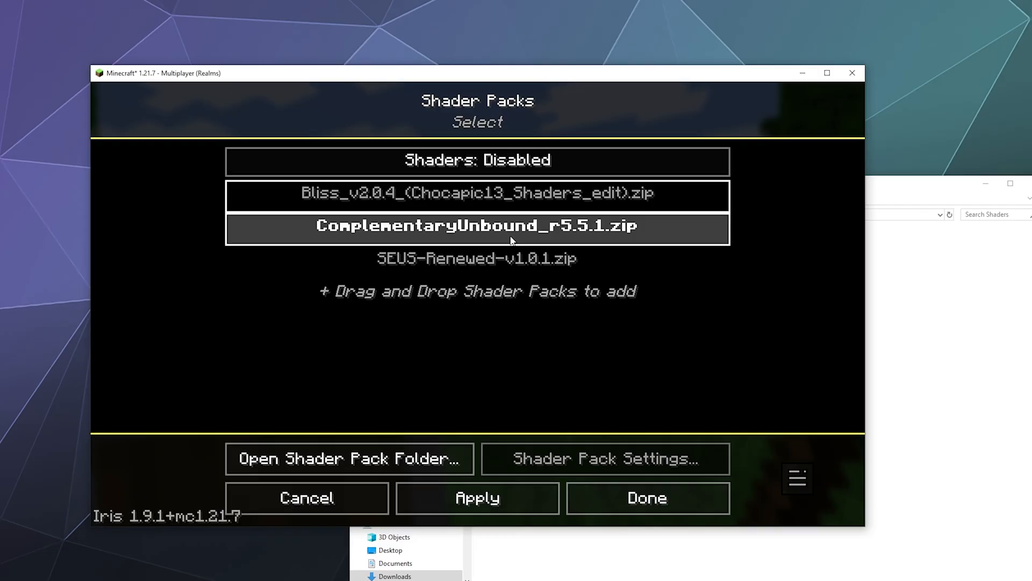
left_click(477, 193)
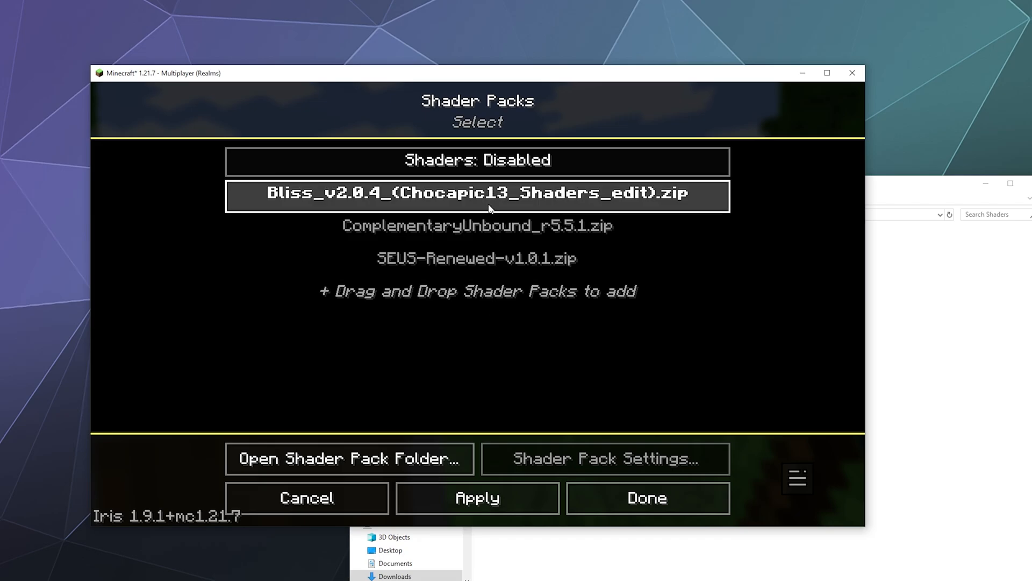
left_click(476, 258)
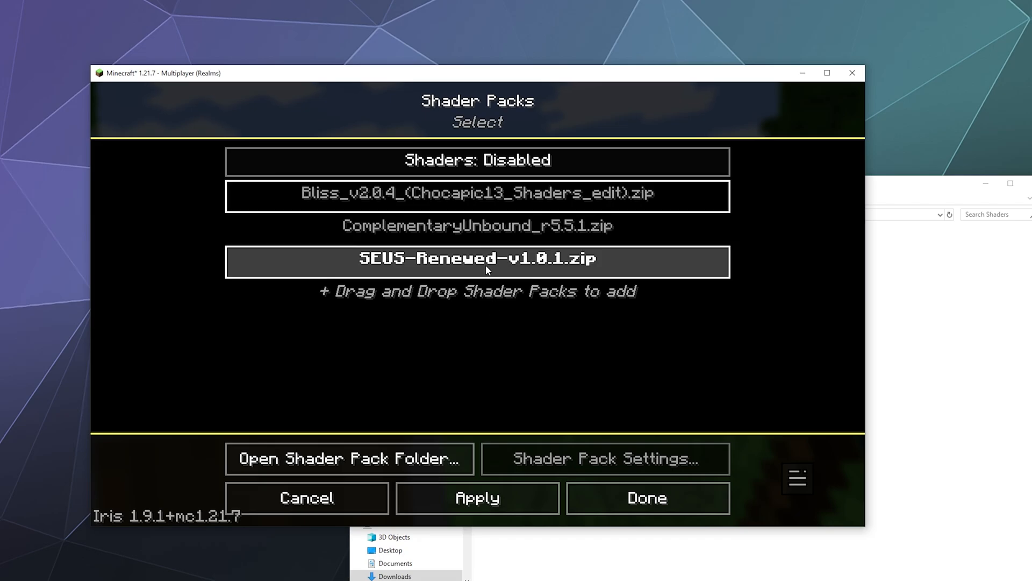
left_click(477, 192)
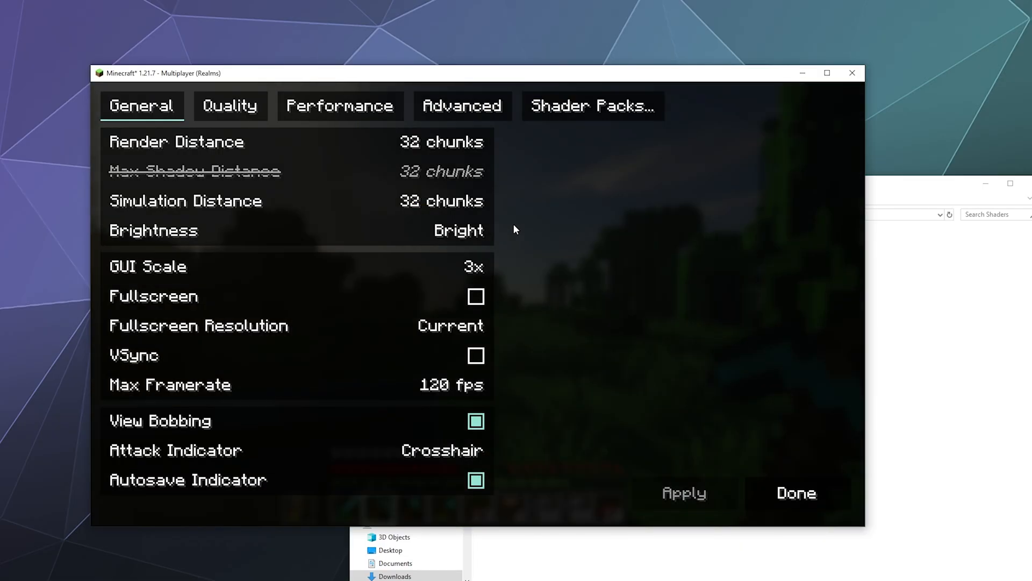
Step: Leave Video Settings and return to the jungle world rendered with SEUS Renewed lighting
left_click(796, 492)
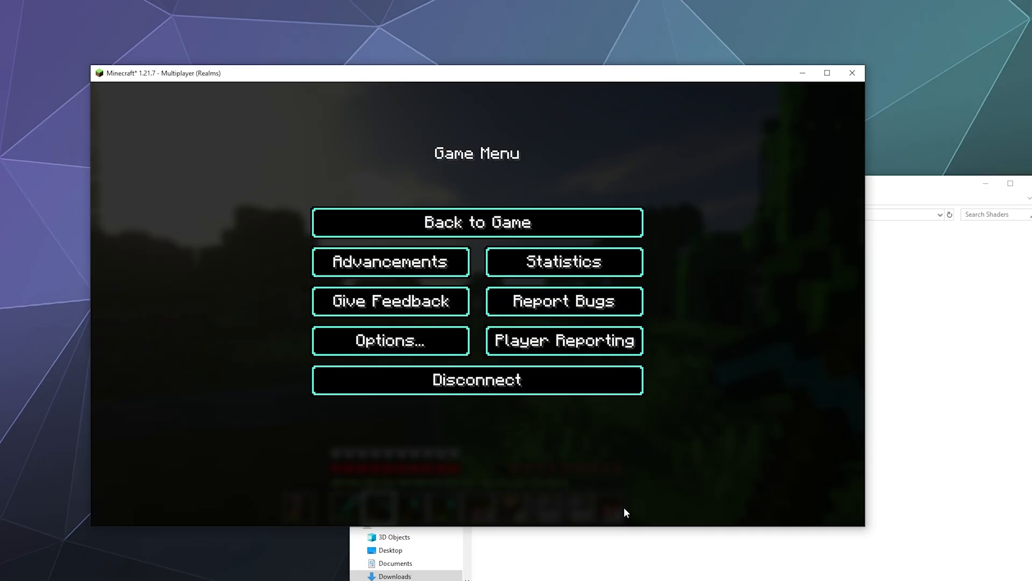
left_click(476, 221)
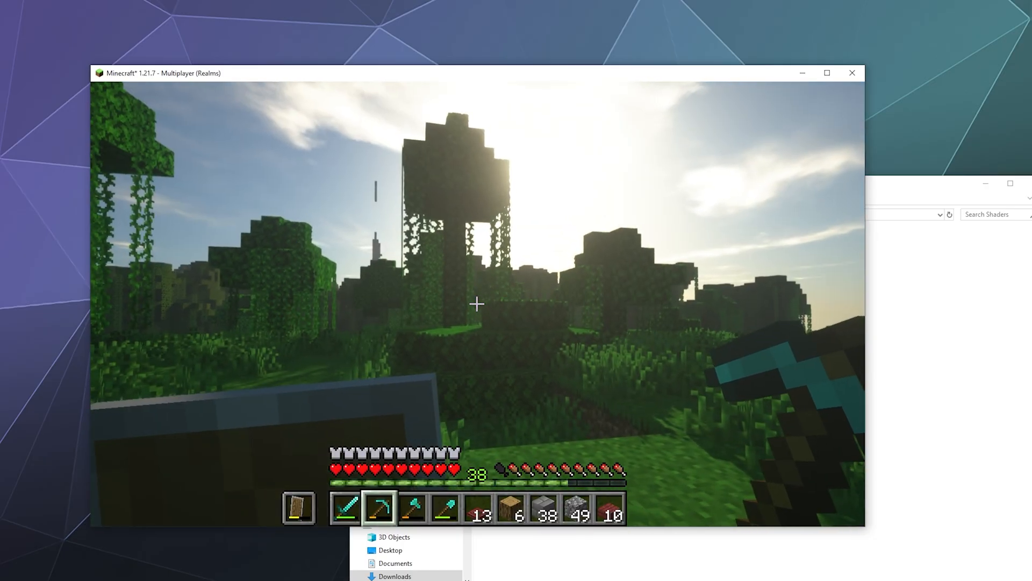